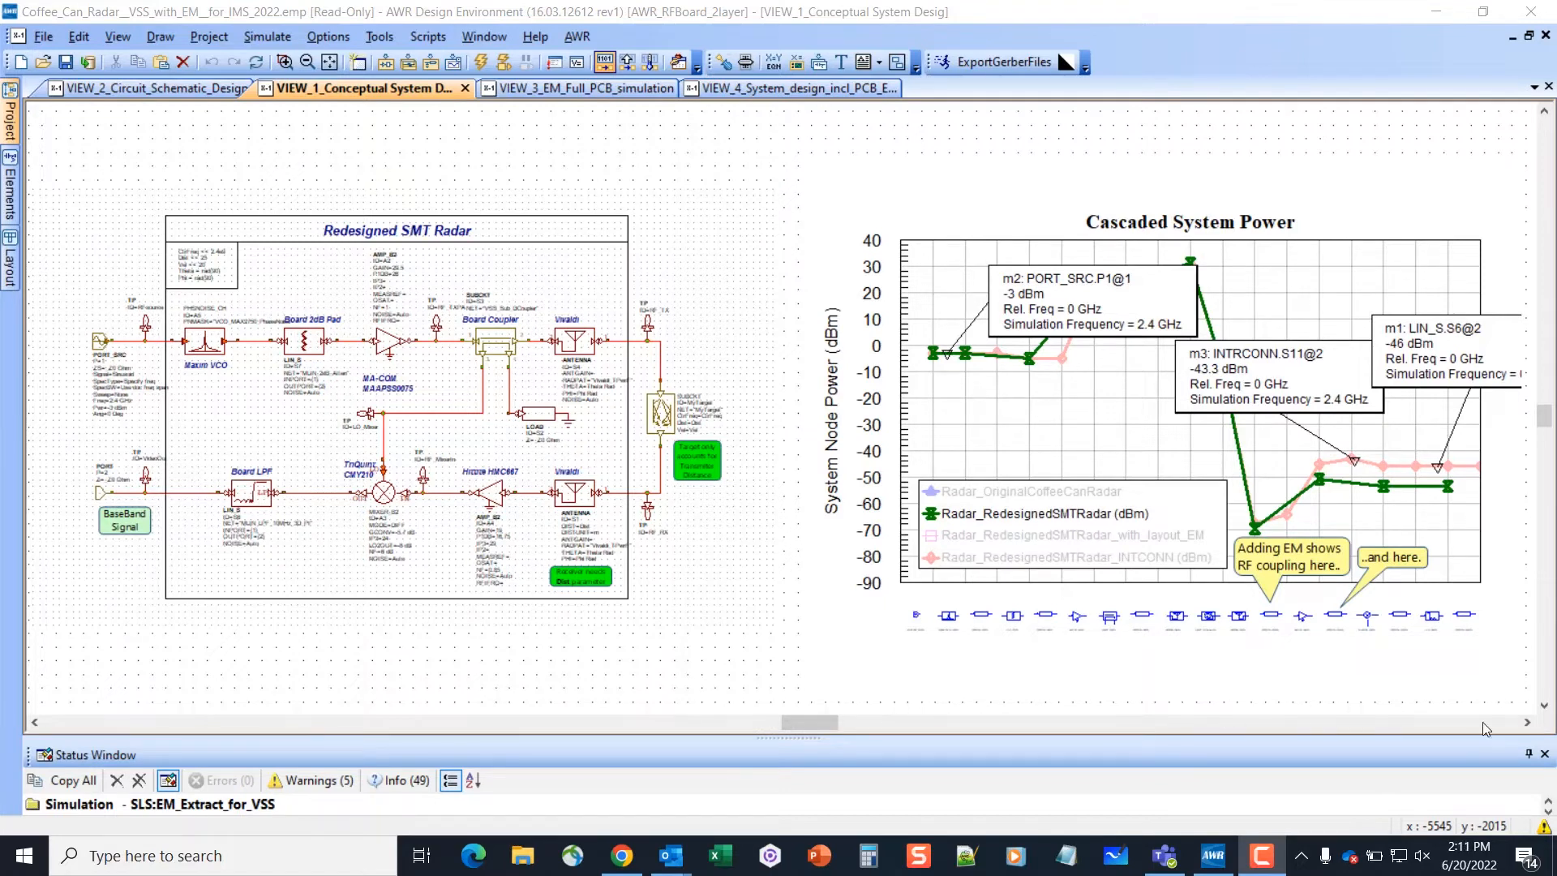
{"action": "mouse_move", "coordinate": [1393, 701]}
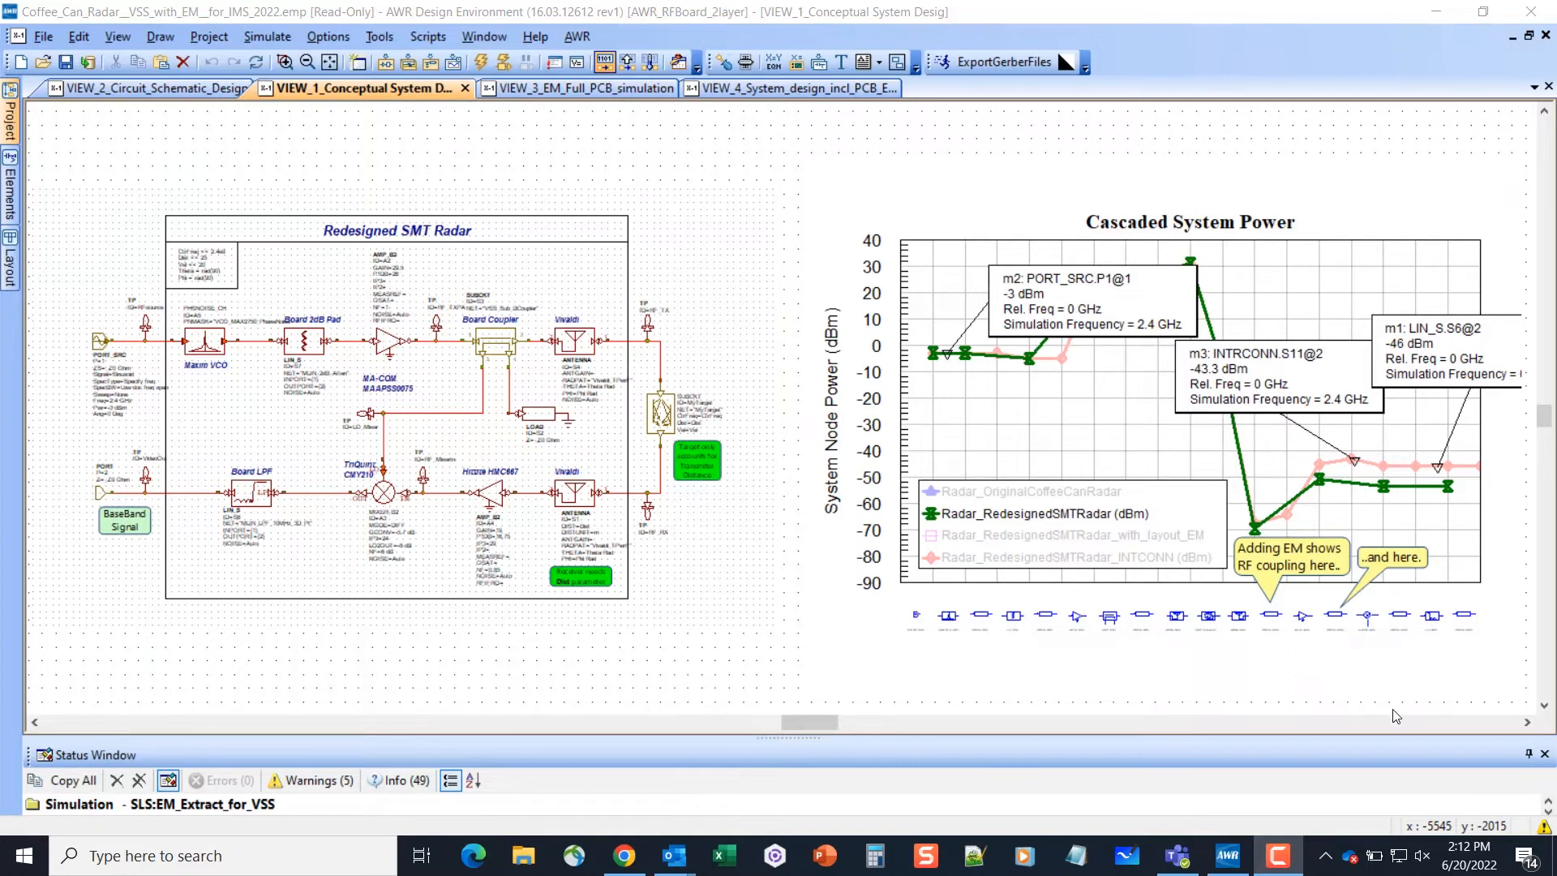
{"action": "mouse_move", "coordinate": [73, 180]}
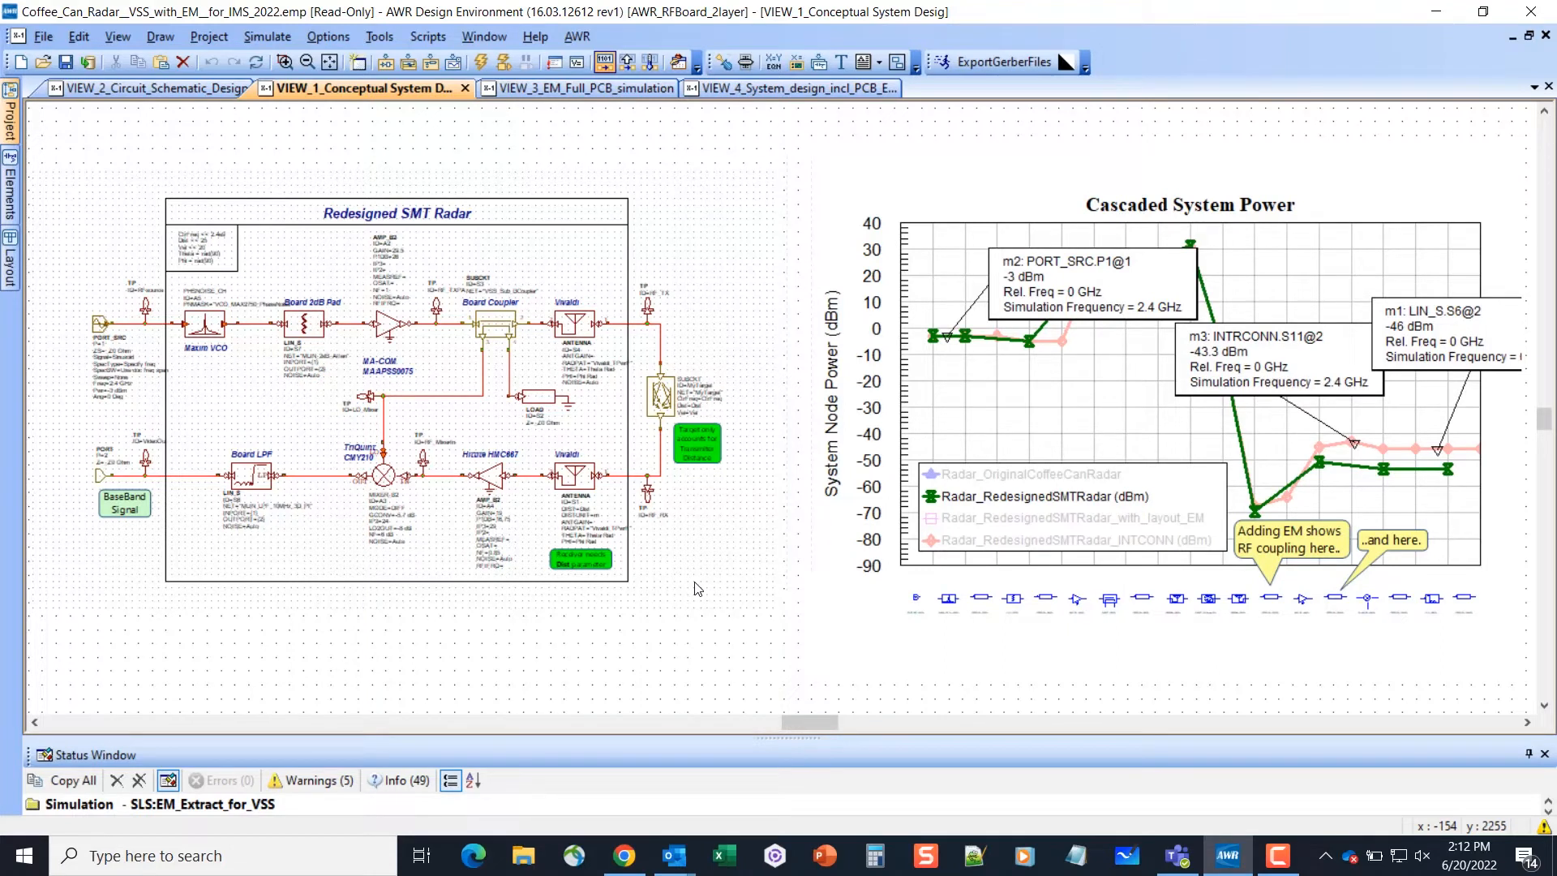
{"action": "mouse_move", "coordinate": [1249, 506]}
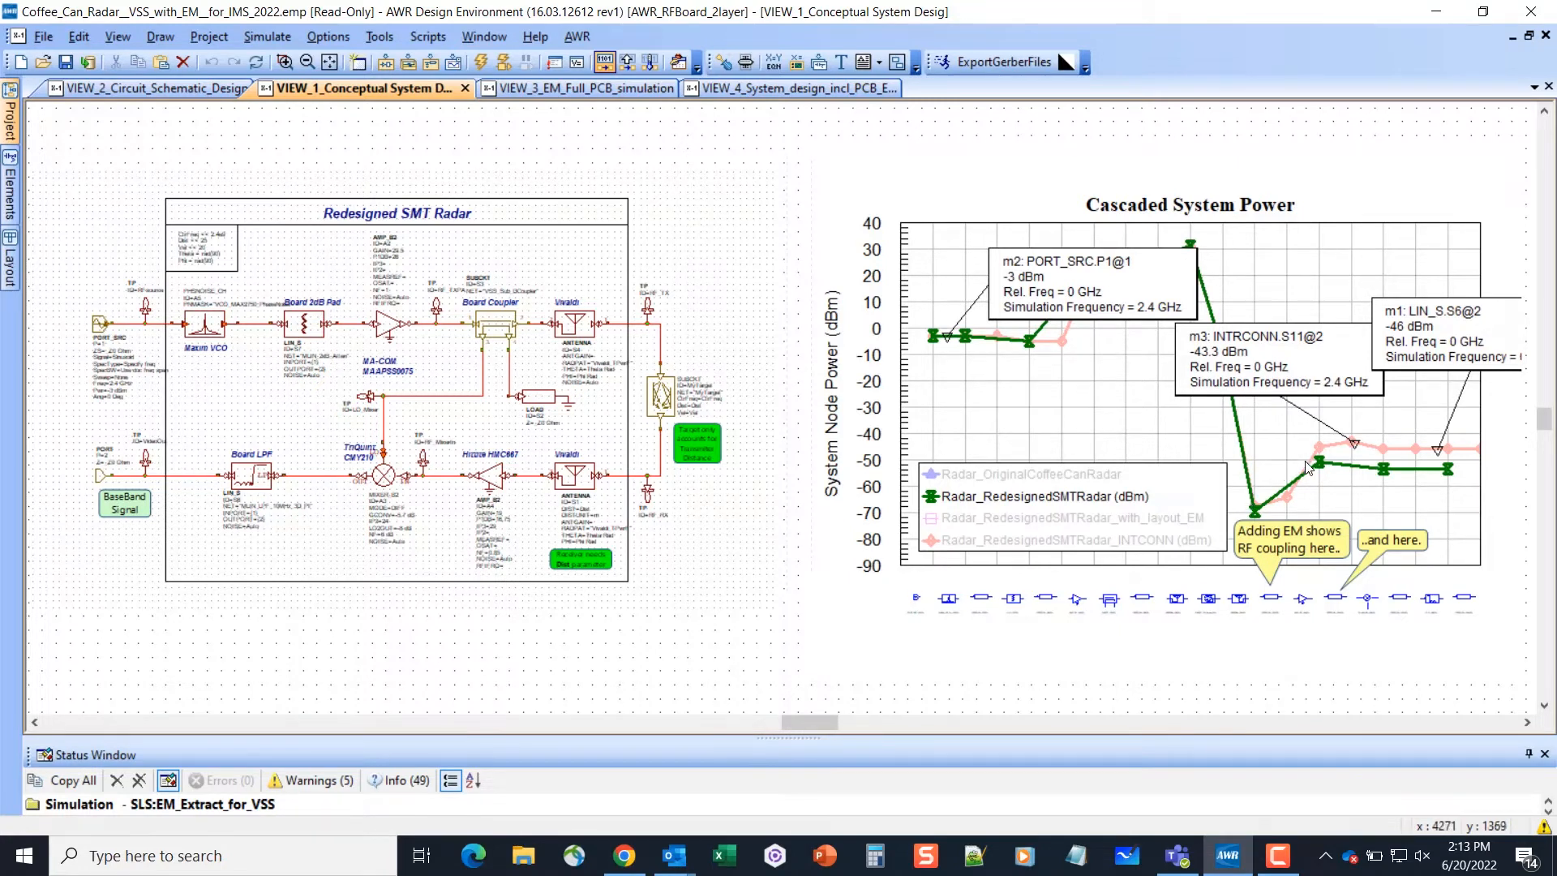
{"action": "mouse_move", "coordinate": [1440, 483]}
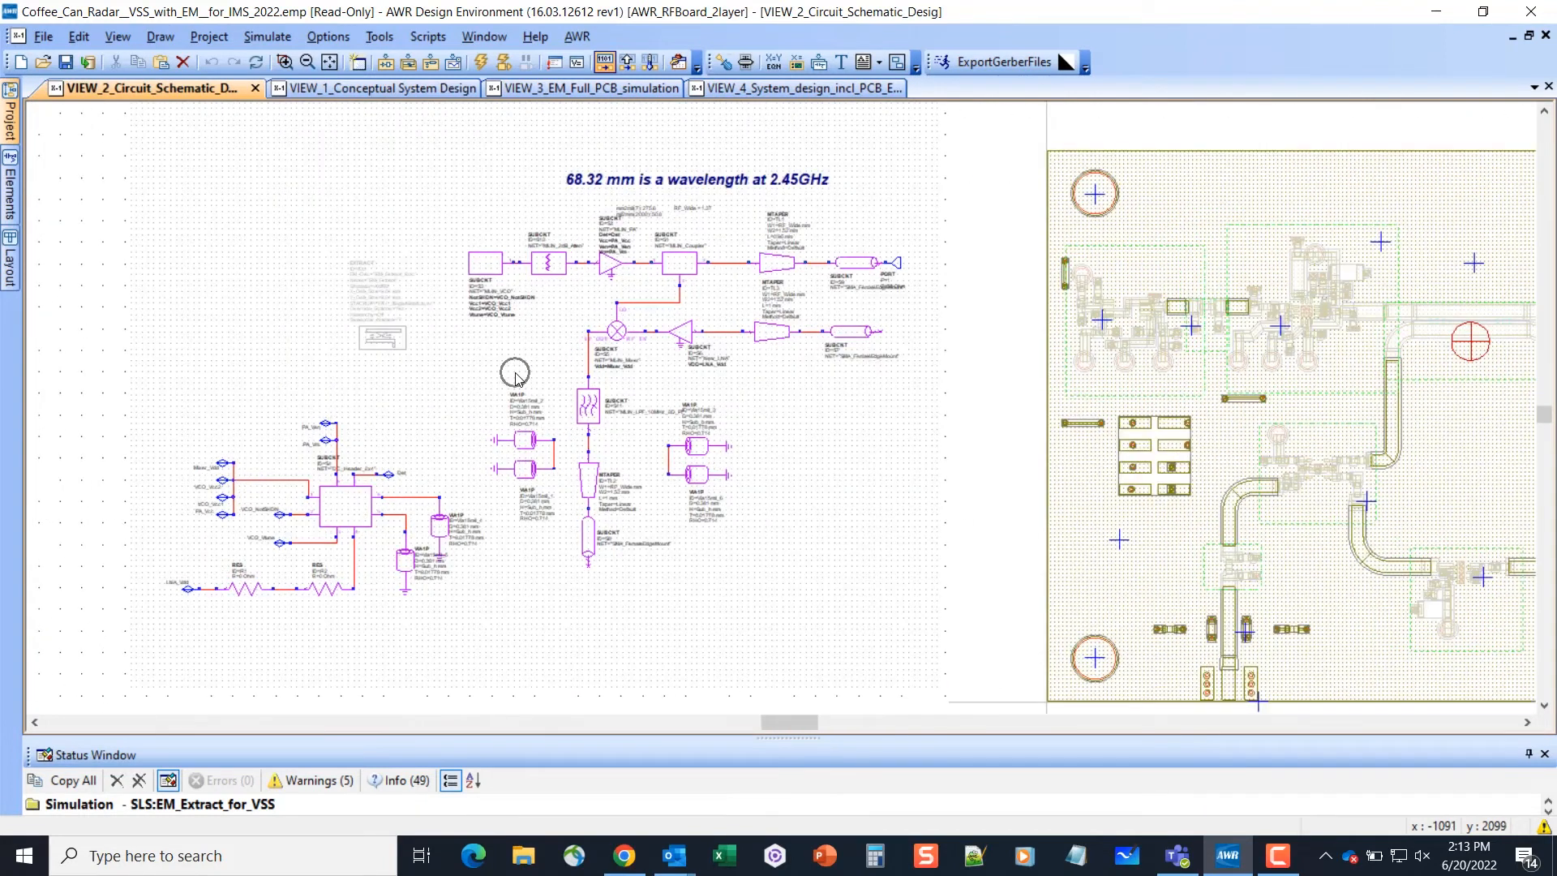
{"action": "mouse_move", "coordinate": [580, 459]}
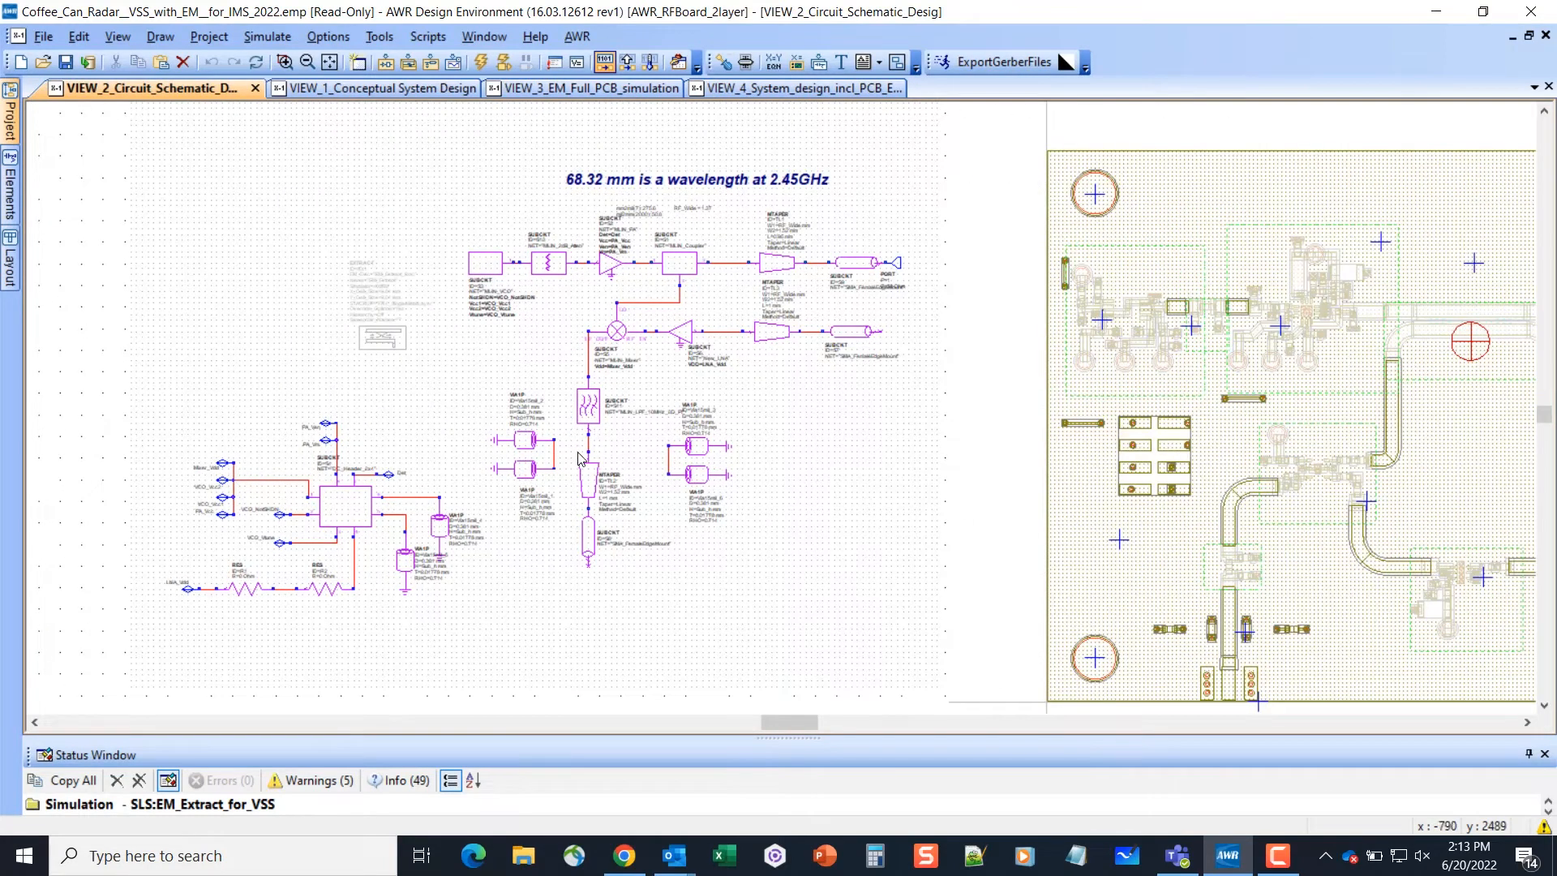
{"action": "mouse_move", "coordinate": [588, 477]}
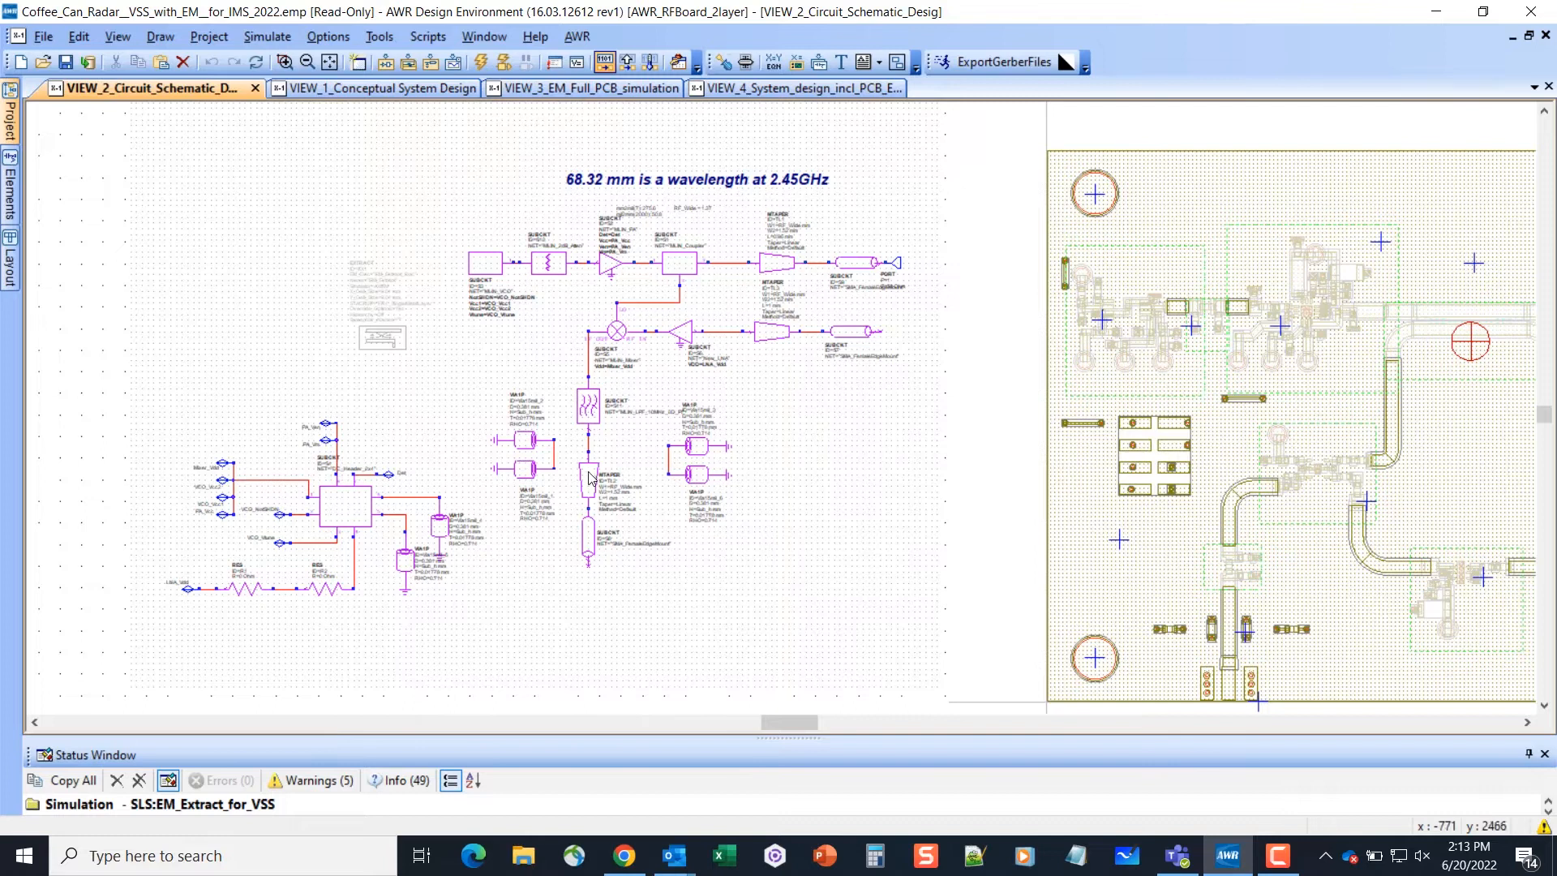
{"action": "mouse_move", "coordinate": [605, 428]}
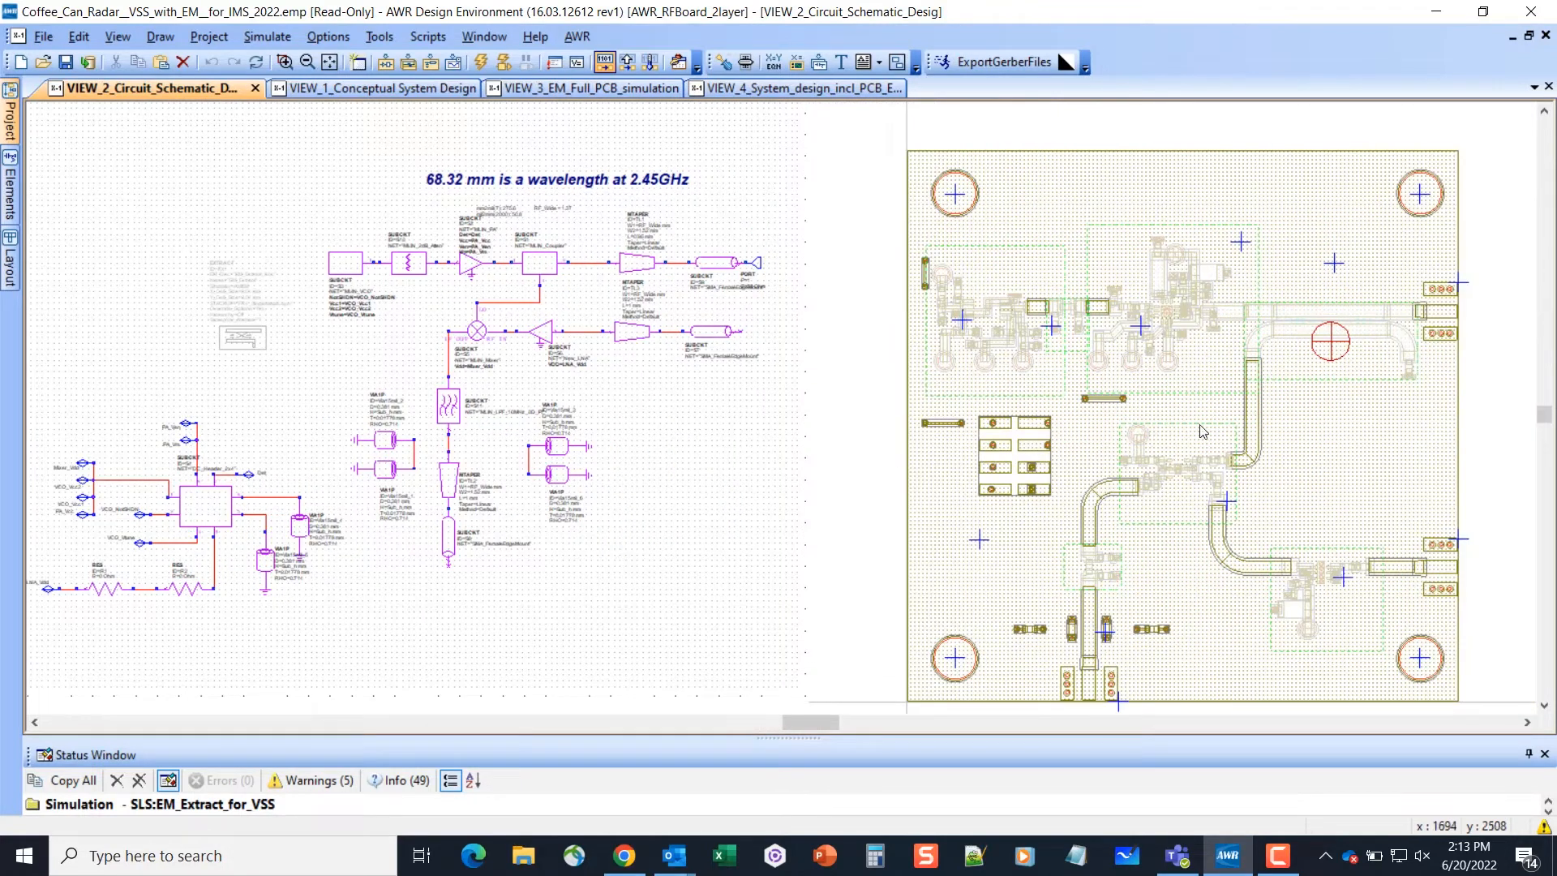
{"action": "mouse_move", "coordinate": [1282, 426]}
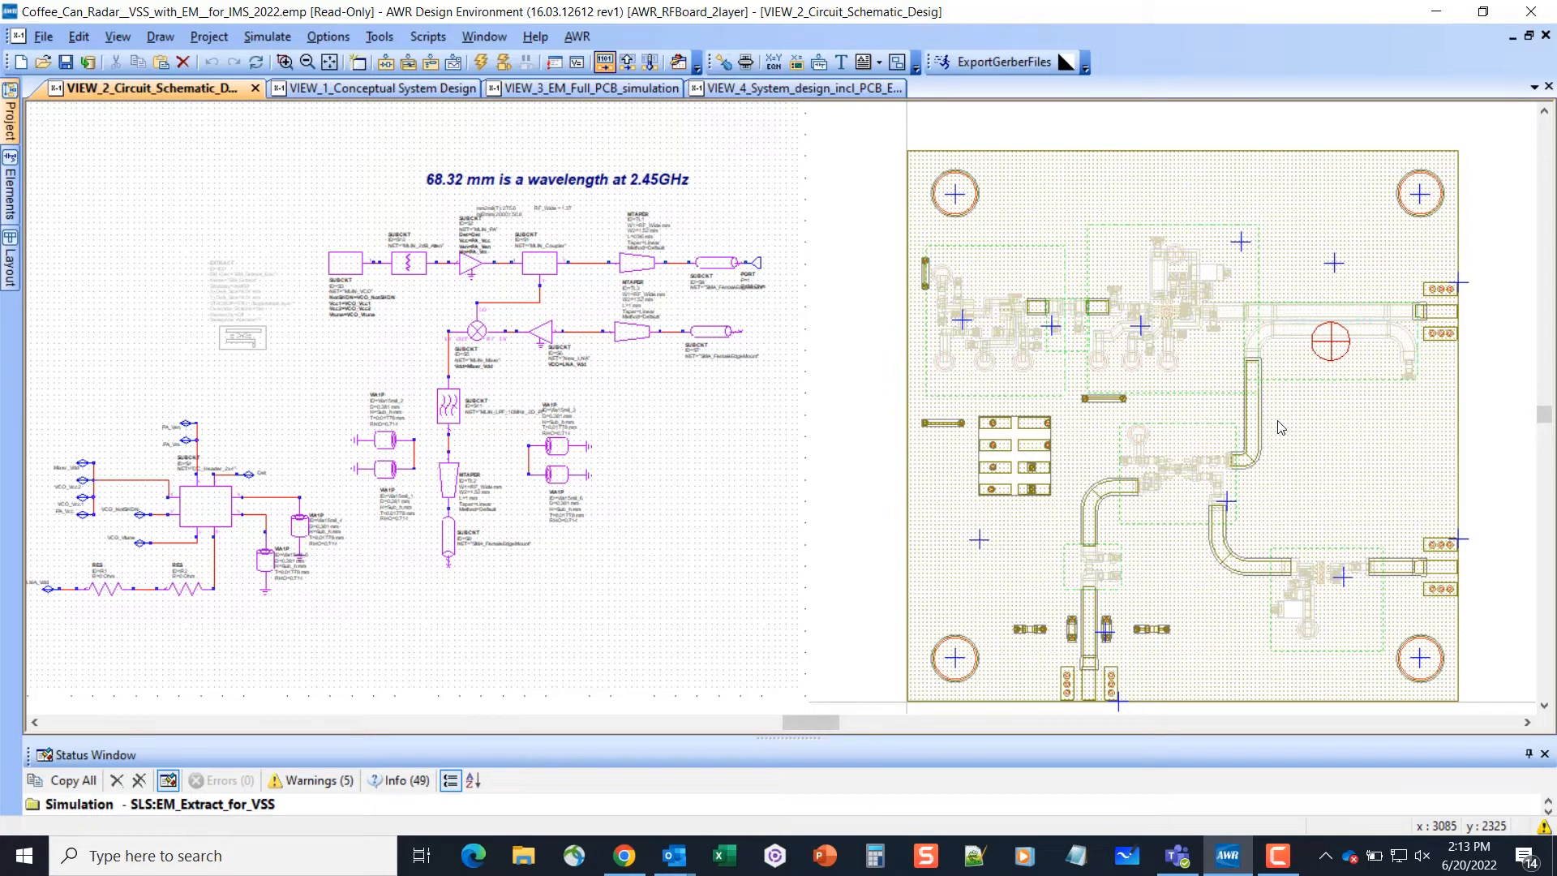
{"action": "mouse_move", "coordinate": [1108, 323]}
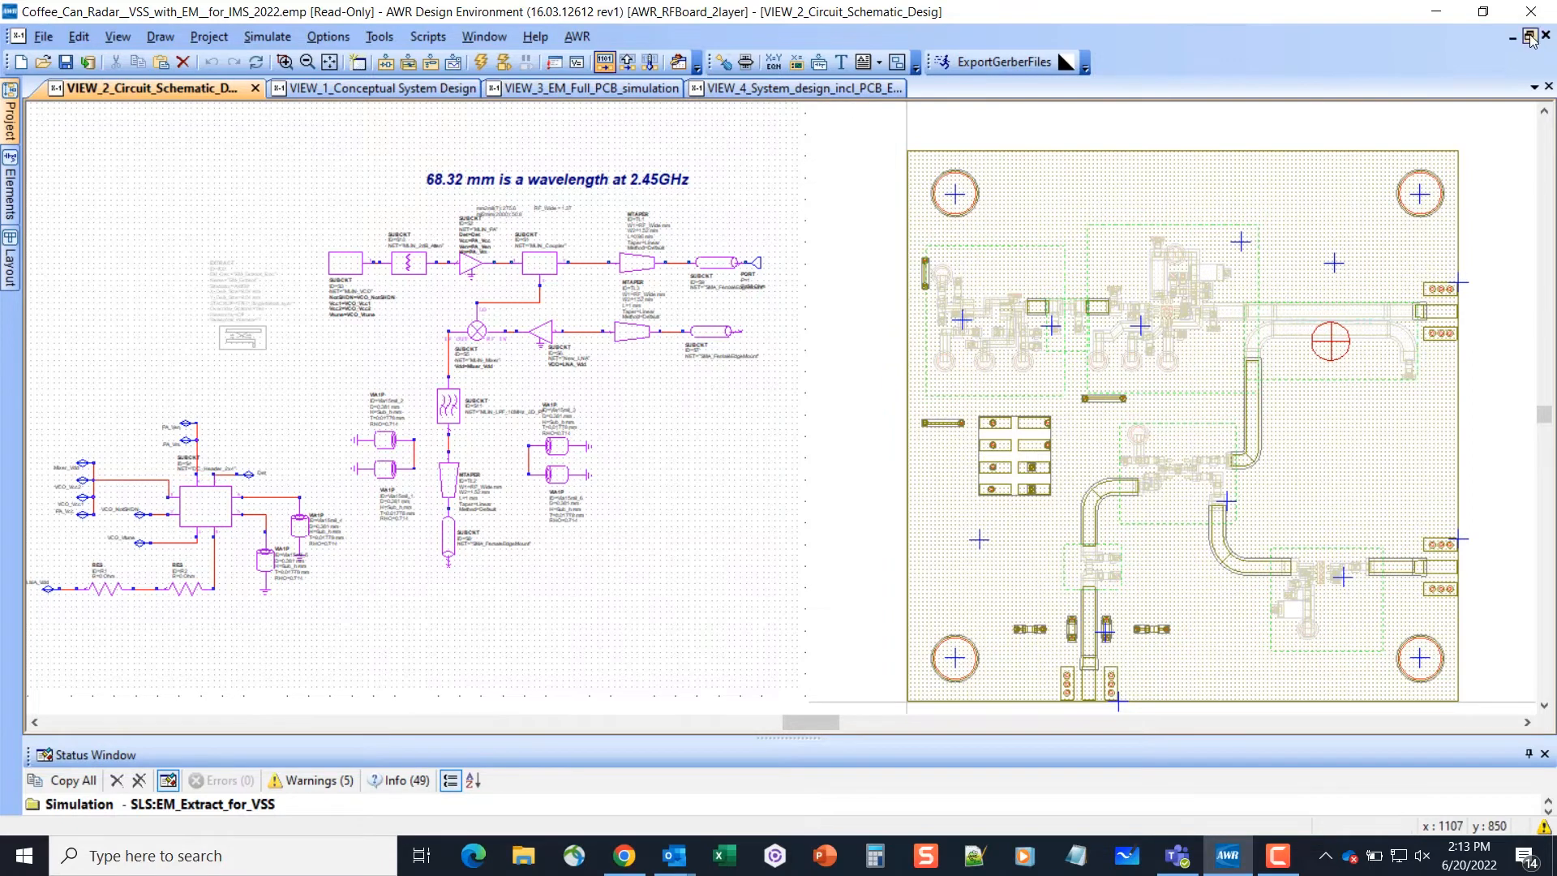
Step: Tile all four design views together: conceptual system, circuit schematic, PCB EM simulation and system design
{"action": "left_click", "coordinate": [1527, 37]}
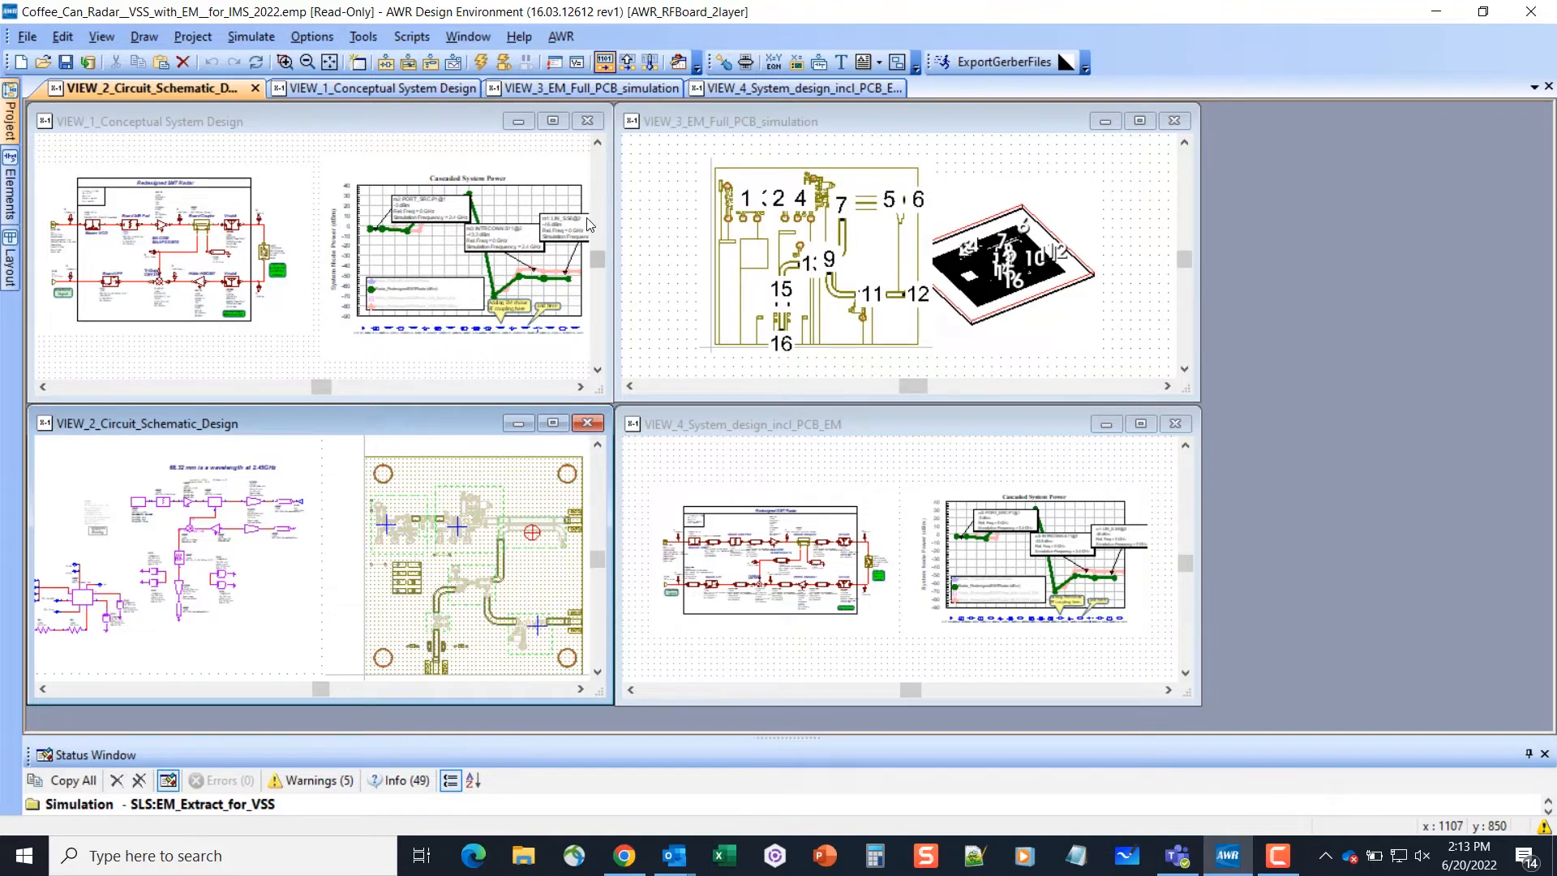
{"action": "mouse_move", "coordinate": [383, 478]}
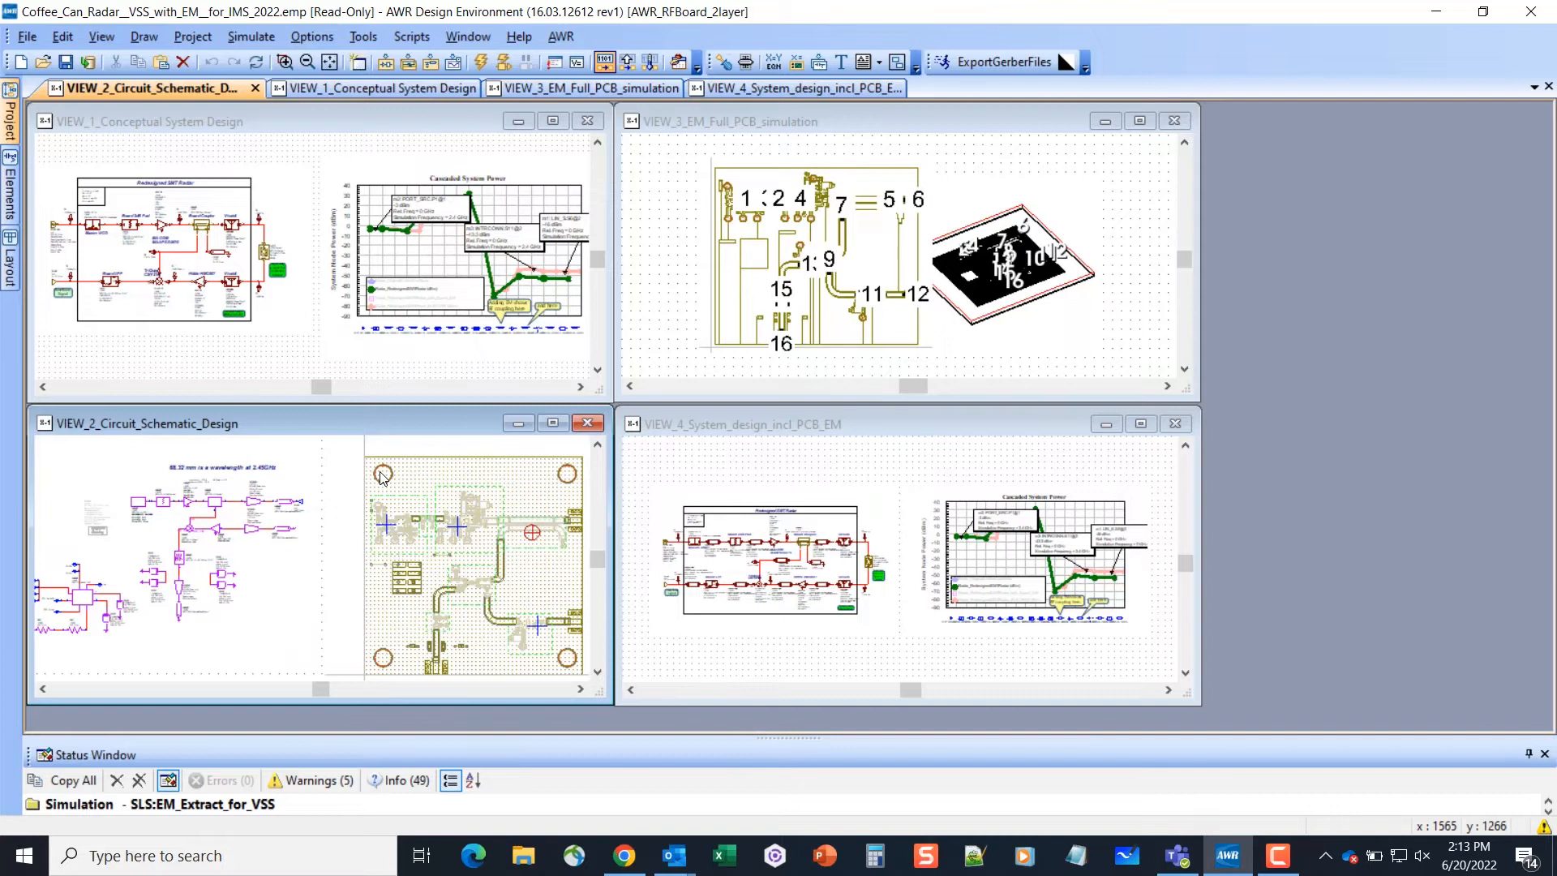
{"action": "mouse_move", "coordinate": [379, 467]}
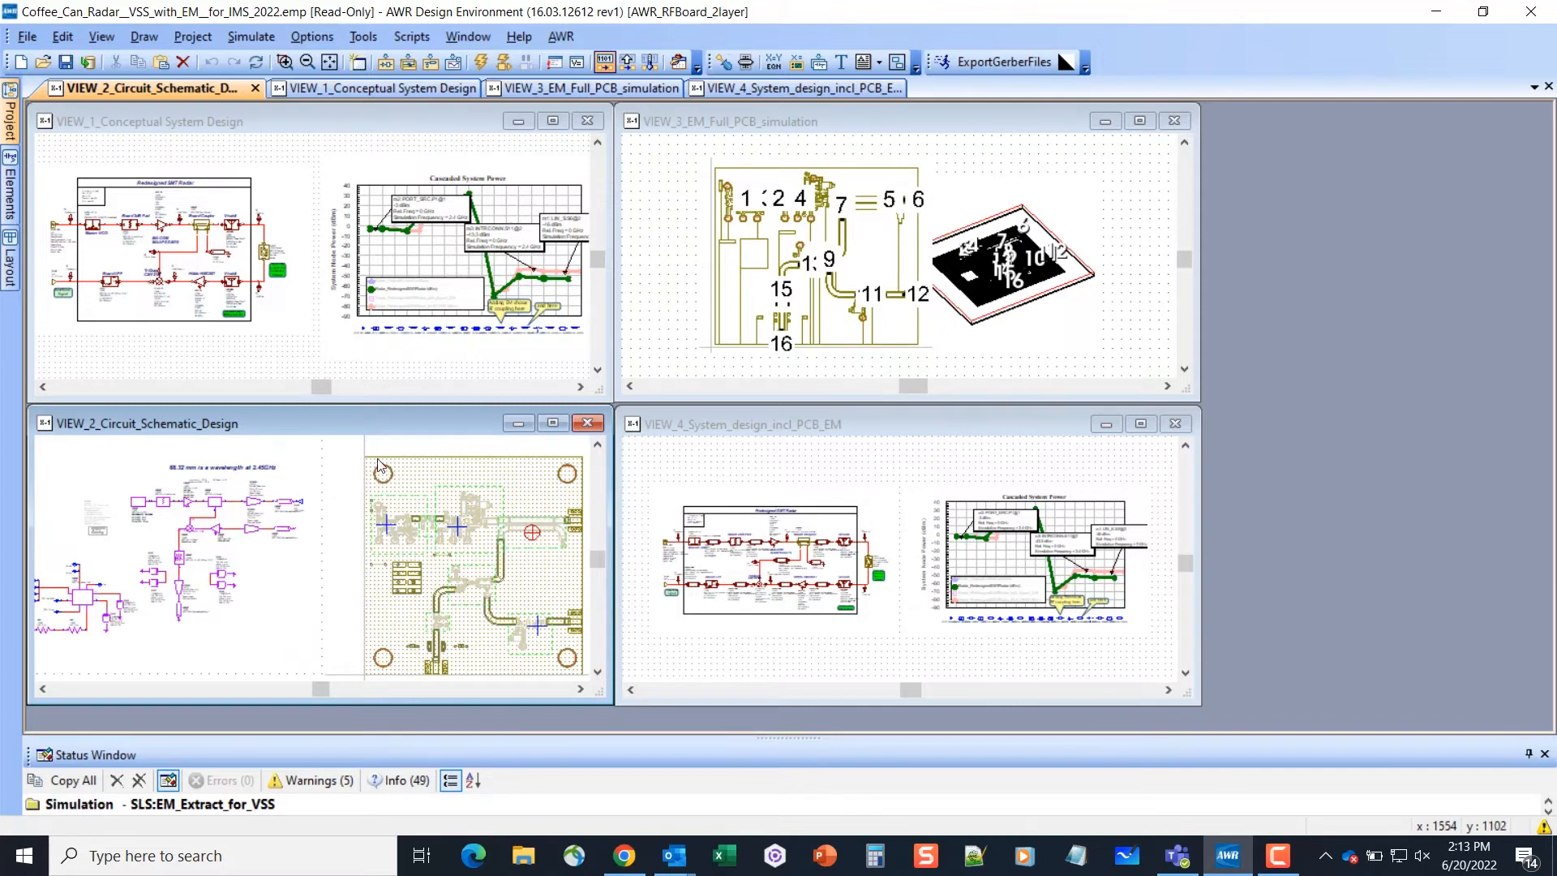
{"action": "mouse_move", "coordinate": [1139, 120]}
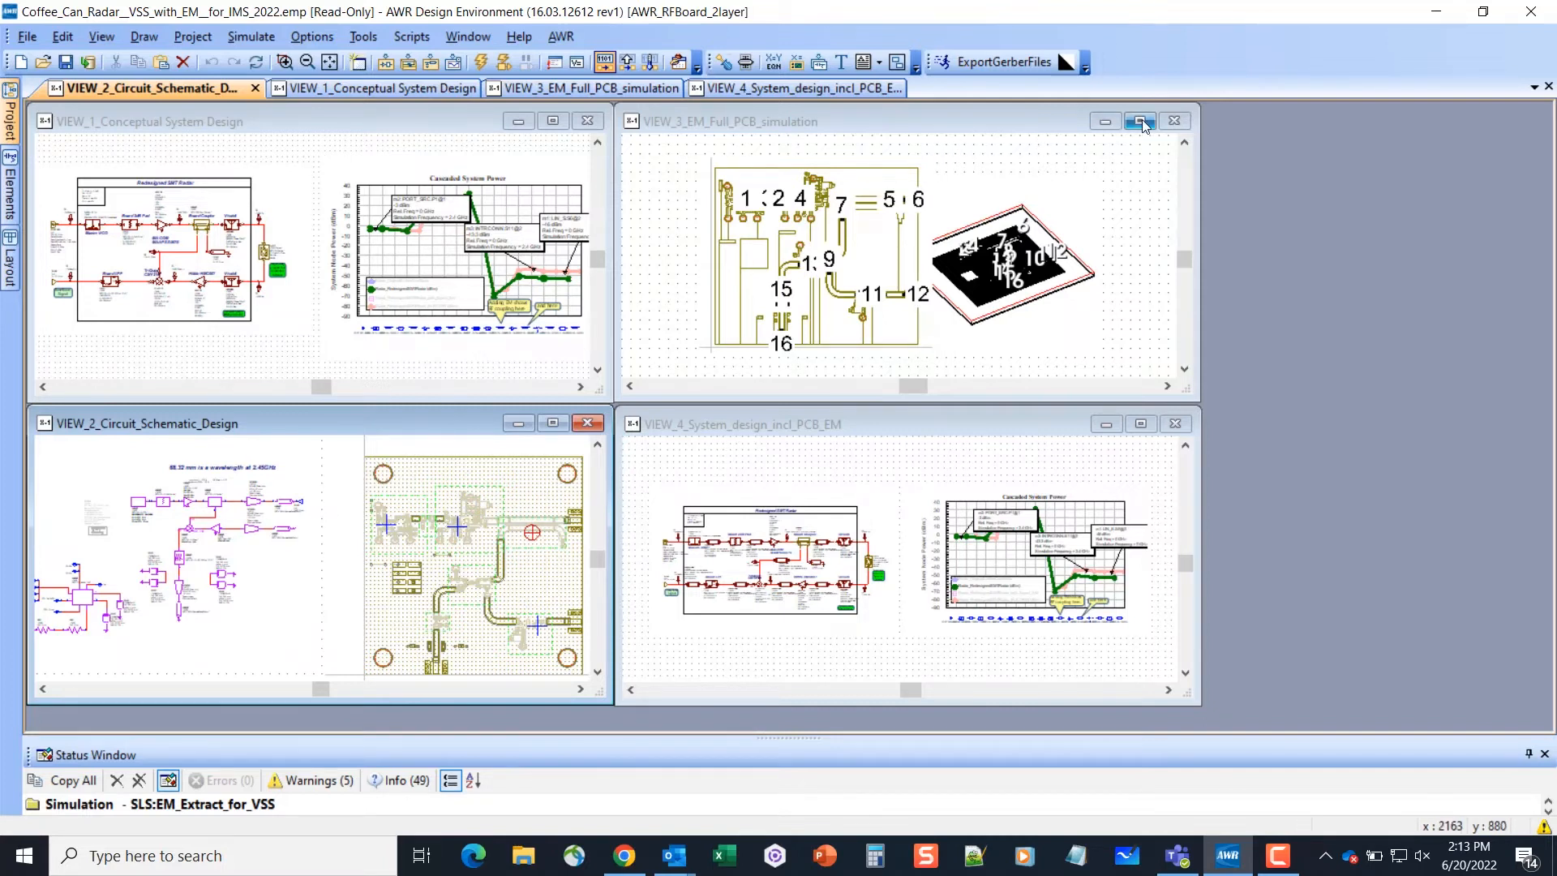
Step: Maximize the VIEW_3_EM_Full_PCB_simulation window to inspect the meshed traces and numbered ports
{"action": "left_click", "coordinate": [1140, 122]}
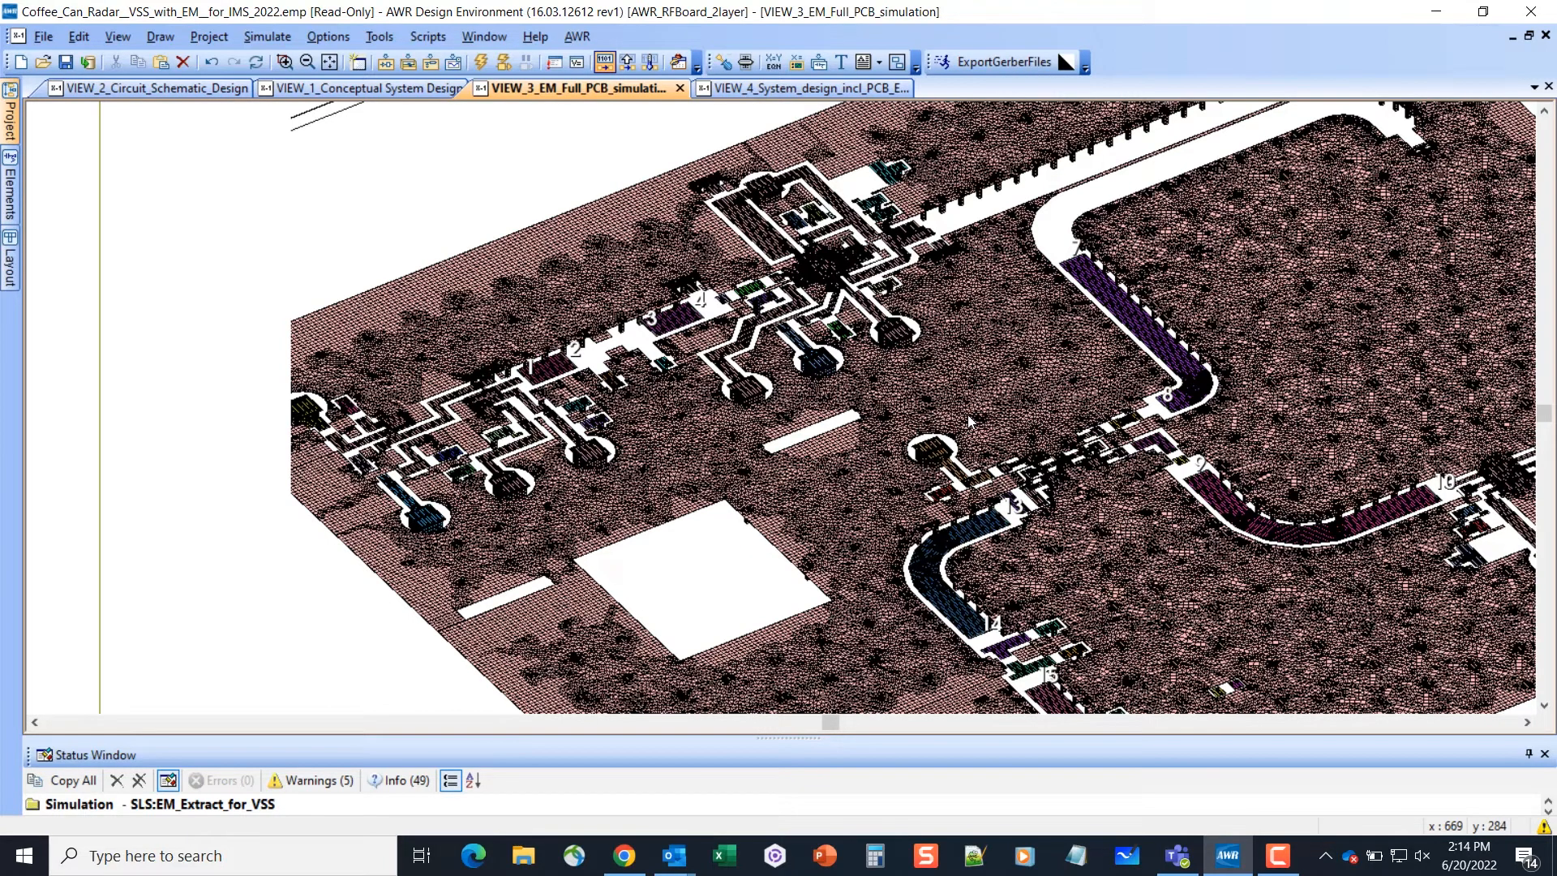
{"action": "mouse_move", "coordinate": [935, 379]}
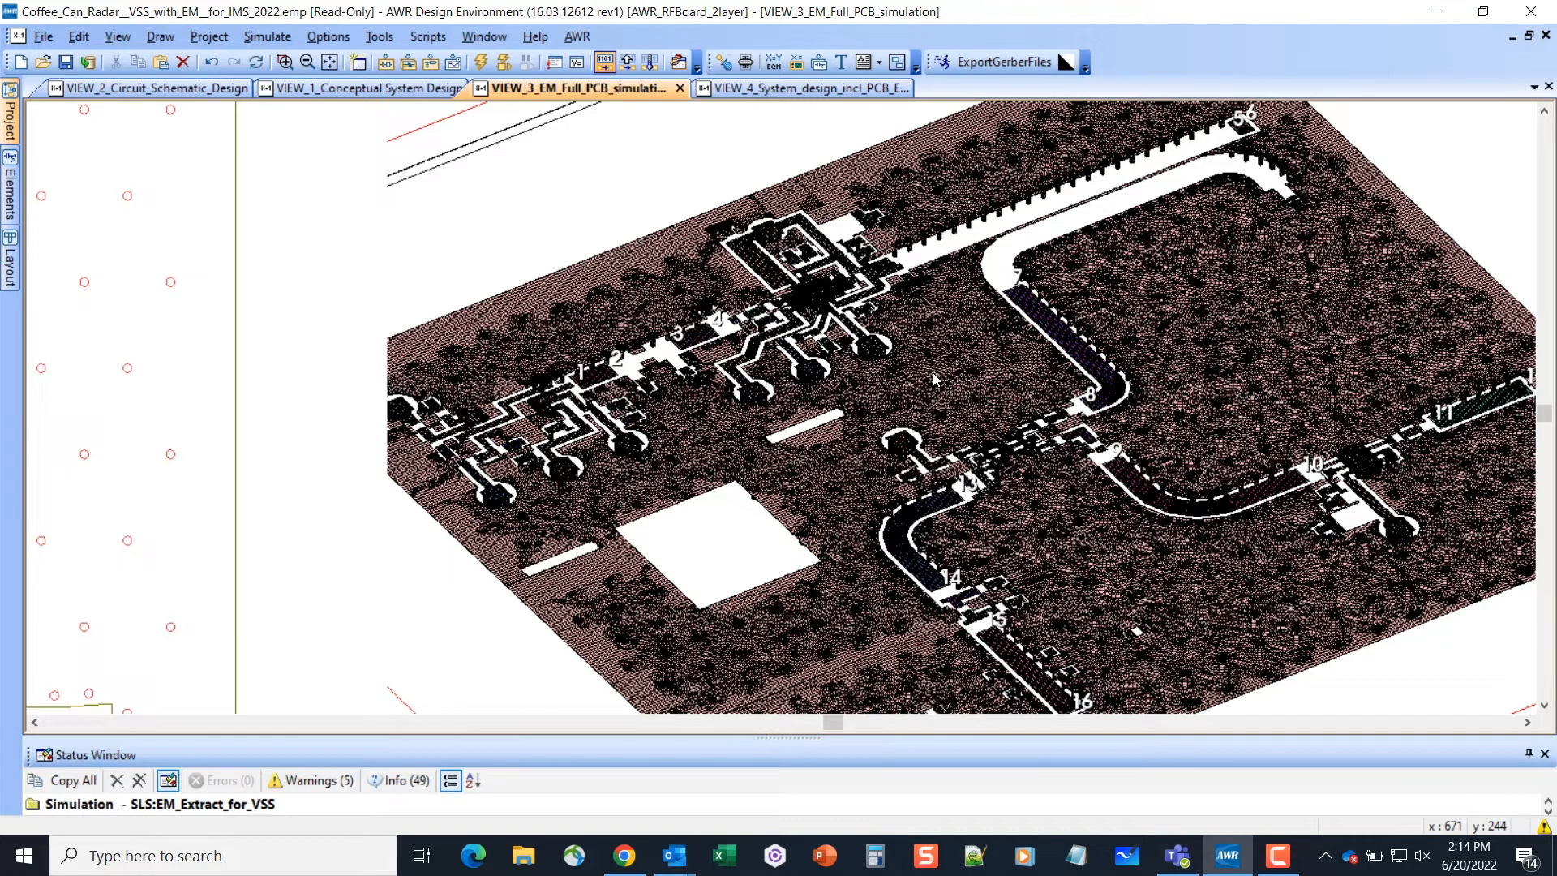
{"action": "mouse_move", "coordinate": [949, 391]}
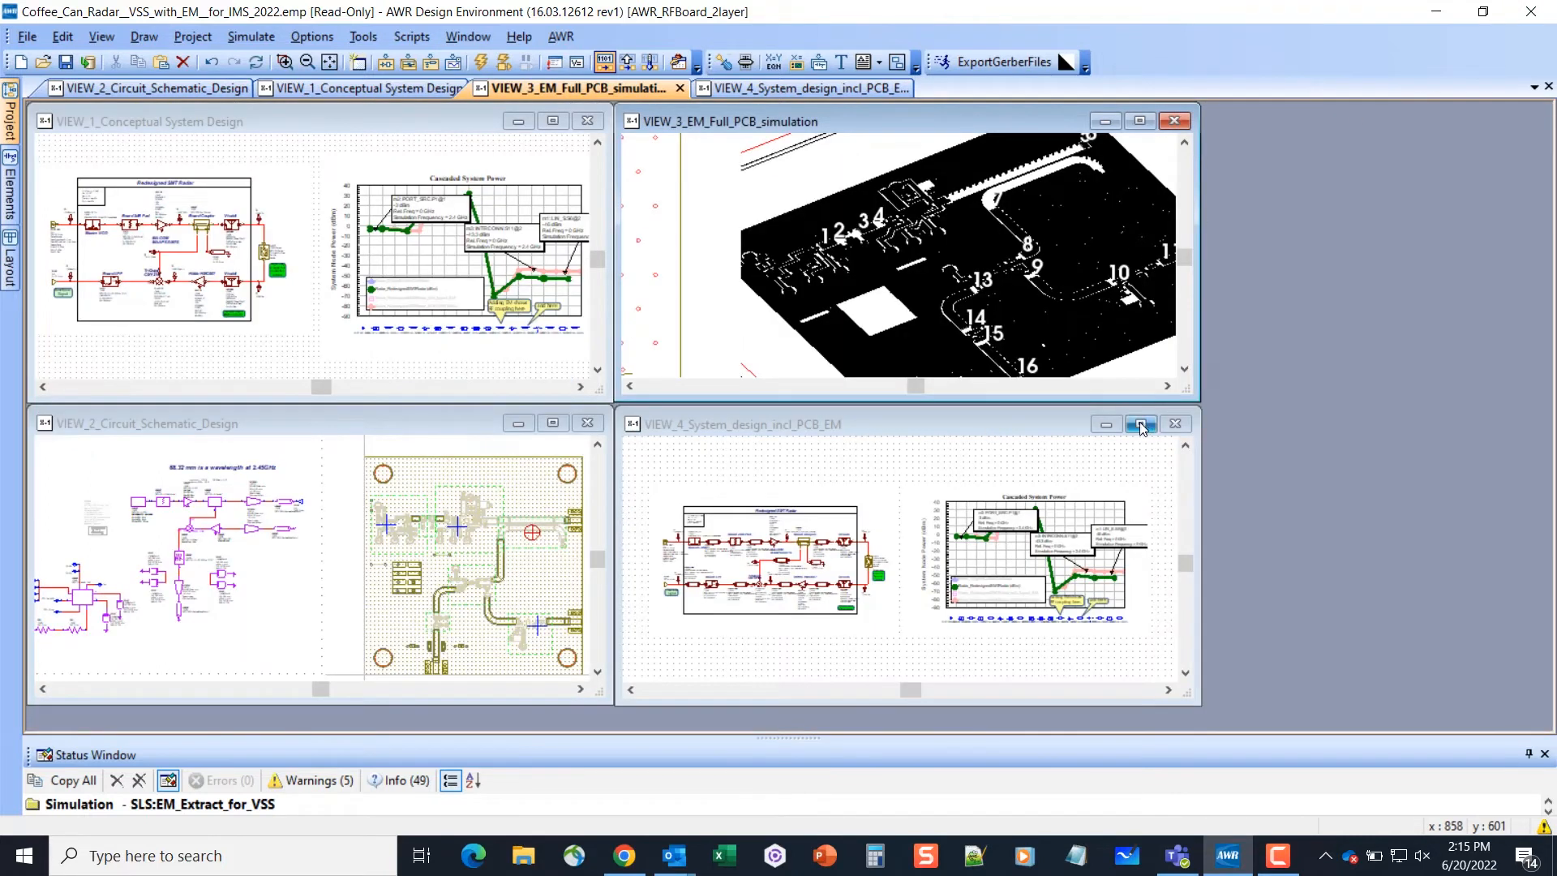
{"action": "left_click", "coordinate": [1140, 423]}
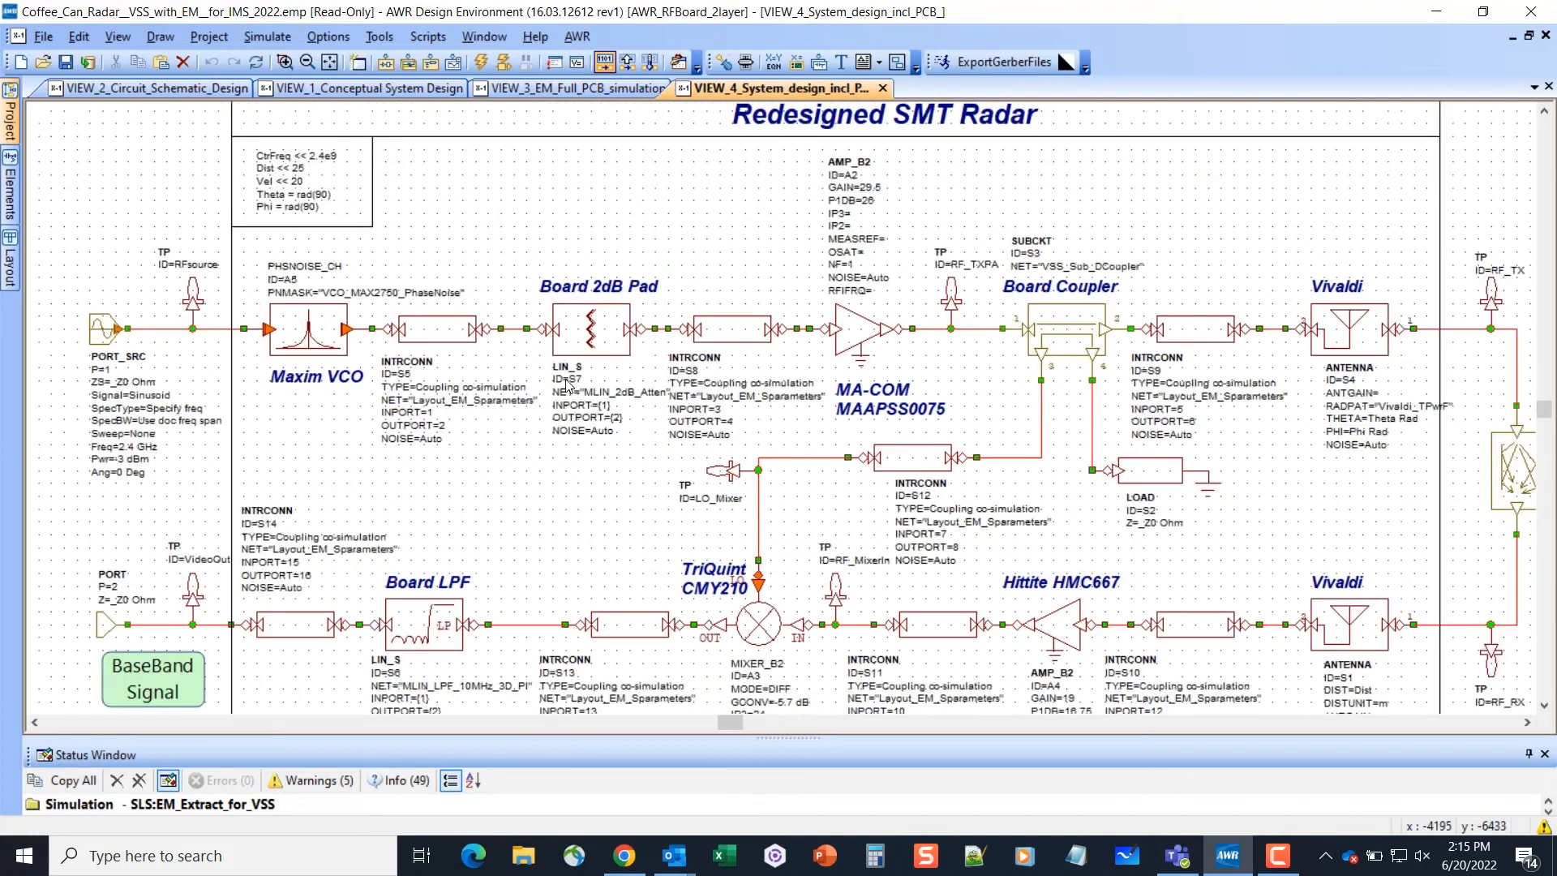
{"action": "mouse_move", "coordinate": [421, 368]}
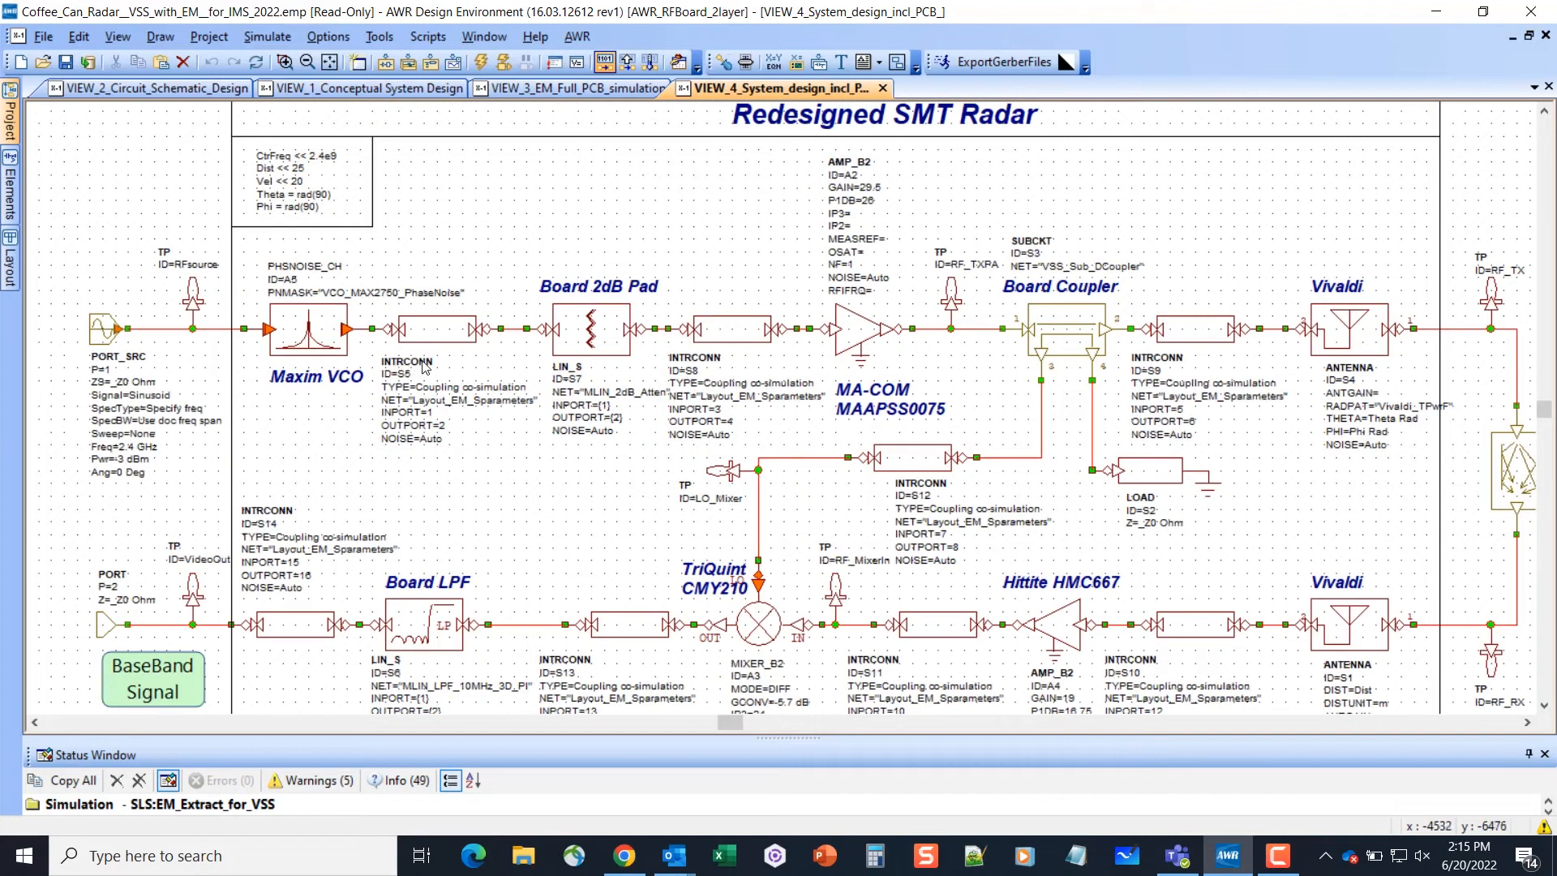
{"action": "mouse_move", "coordinate": [425, 374]}
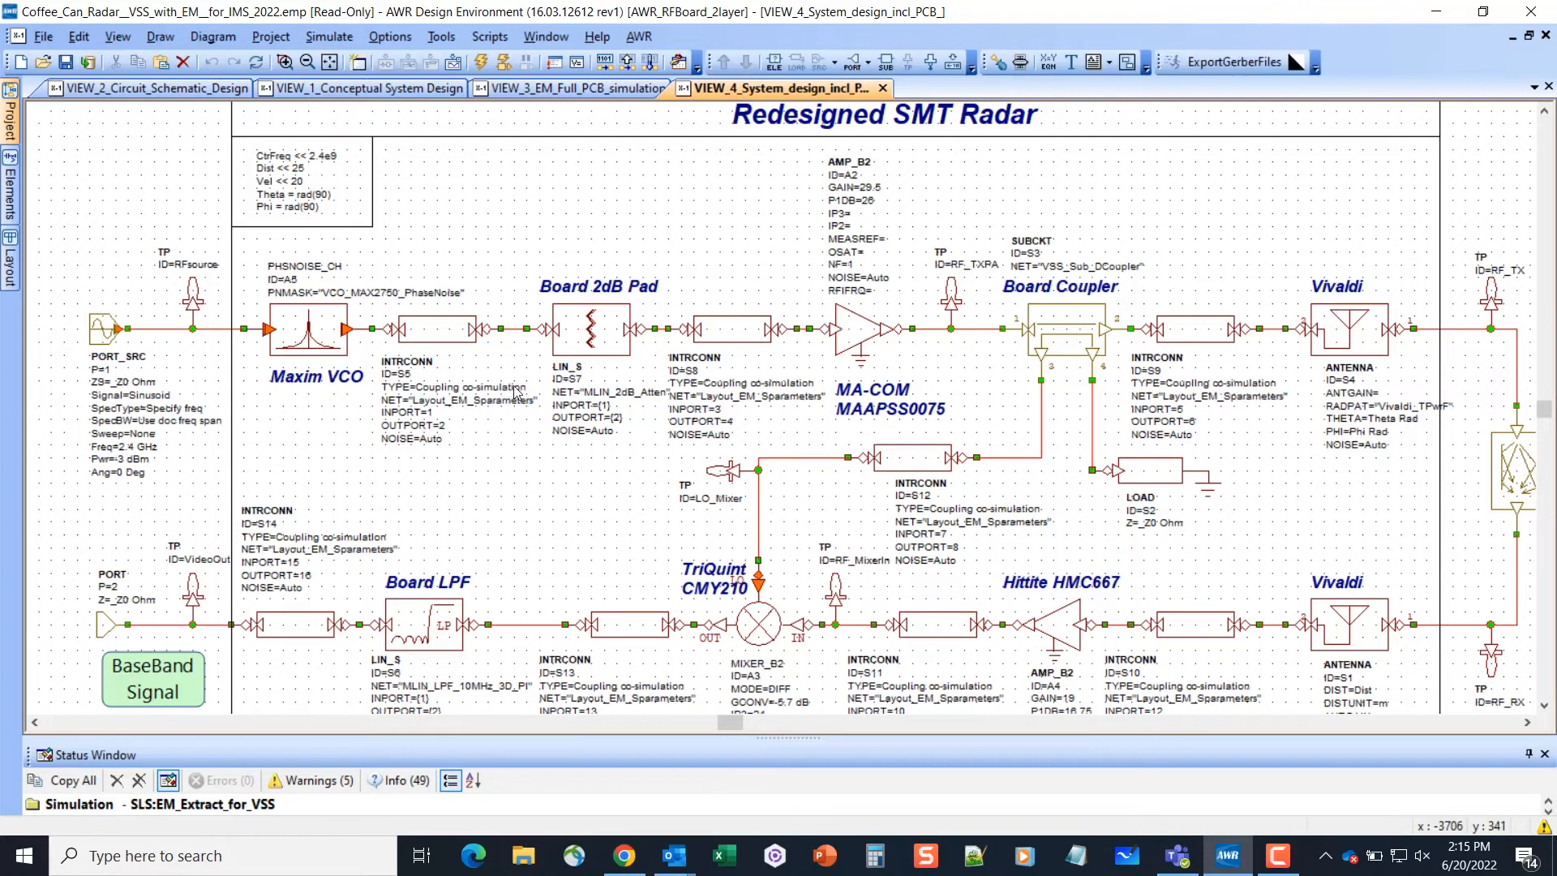
{"action": "left_click", "coordinate": [631, 390]}
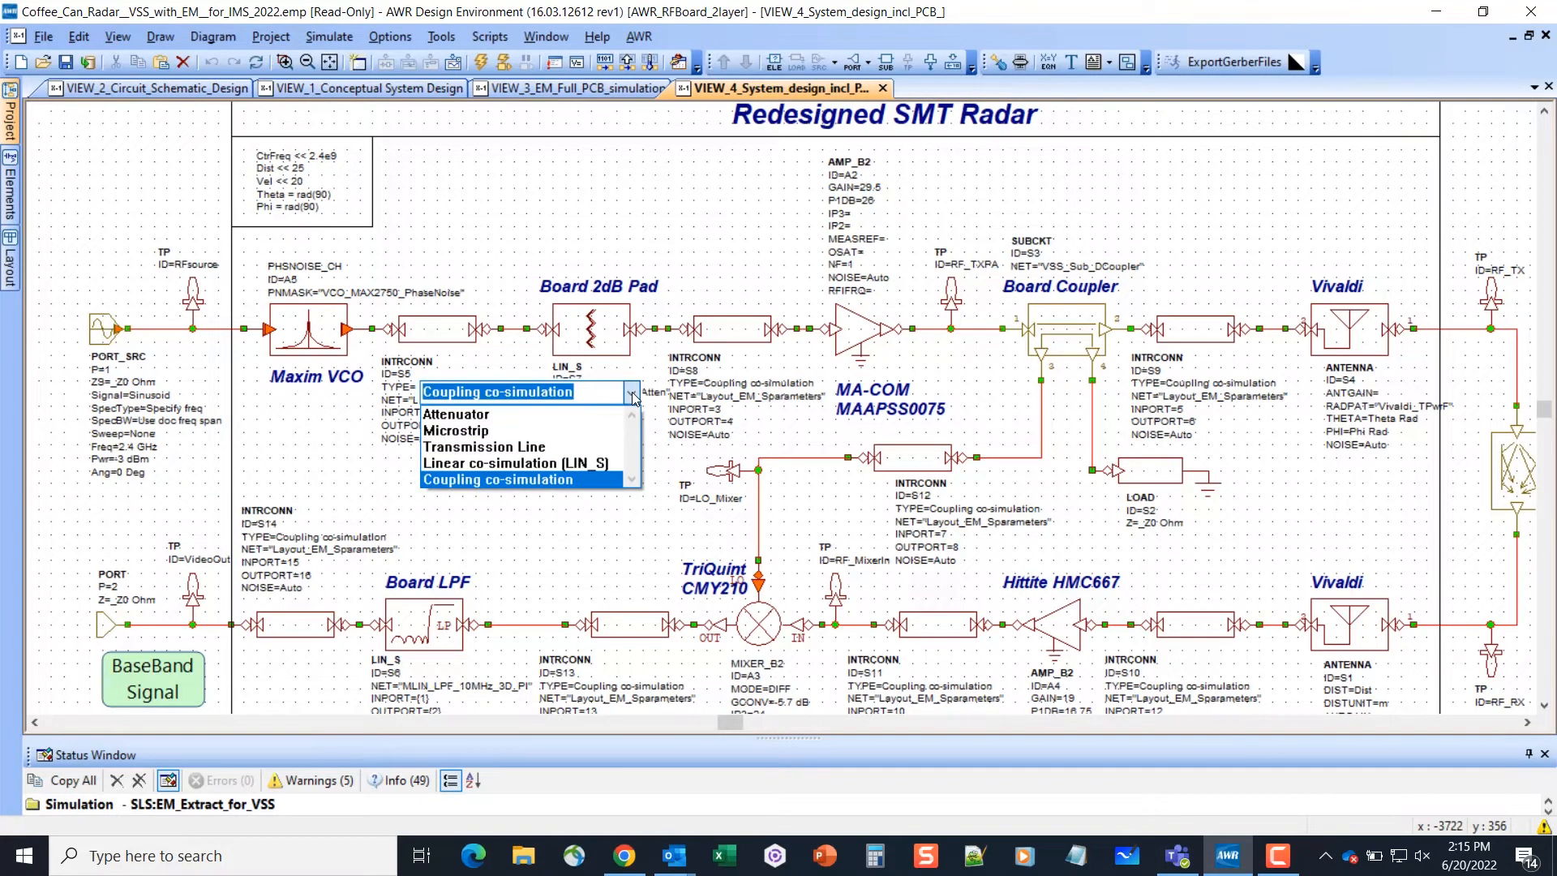
{"action": "mouse_move", "coordinate": [675, 47]}
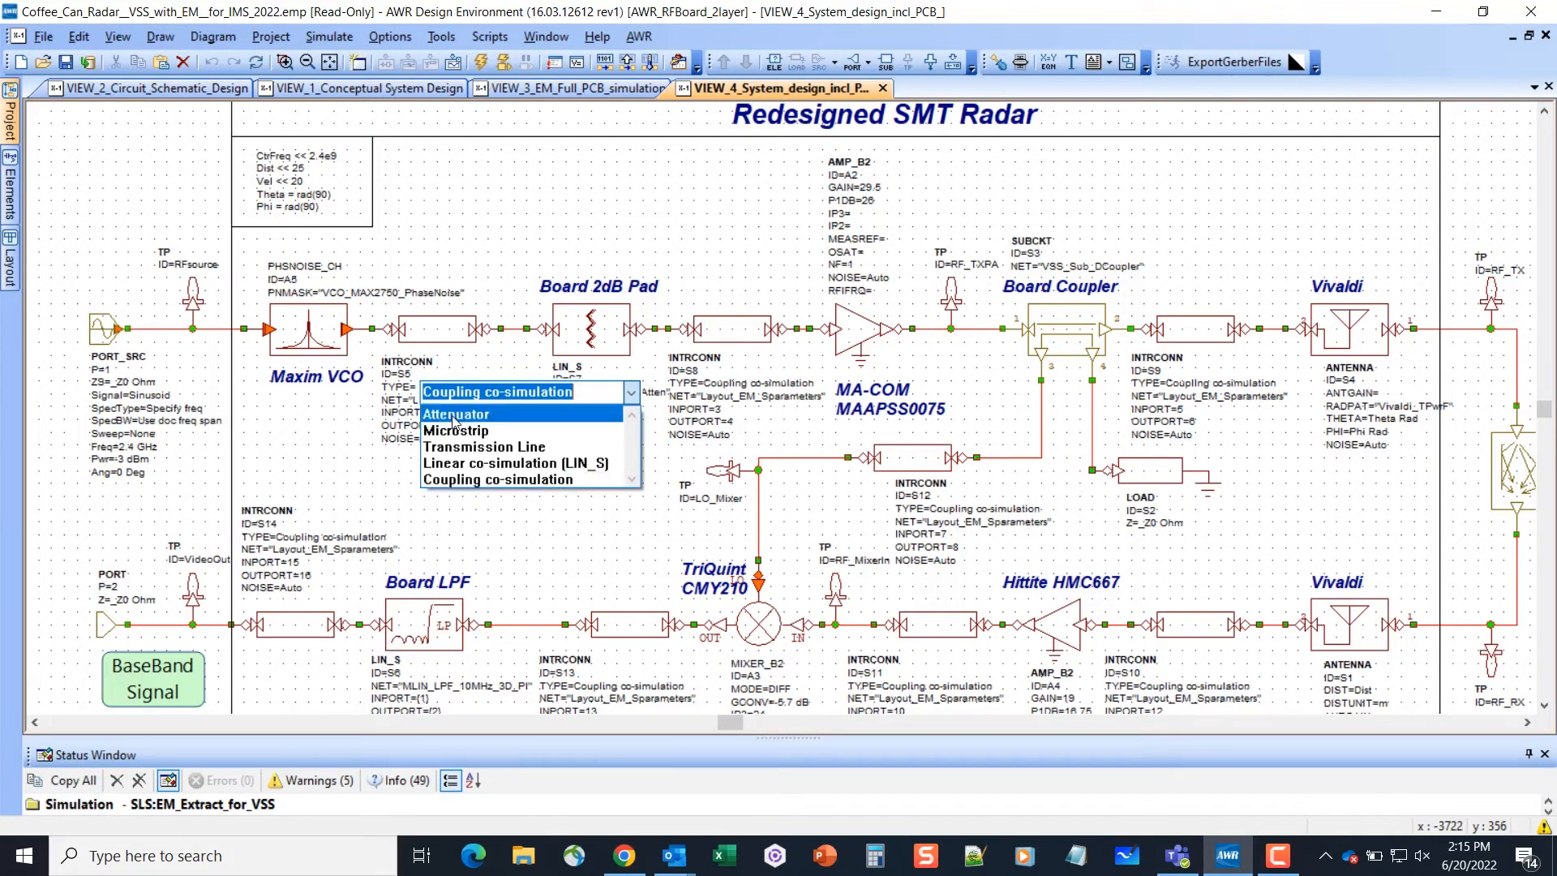
{"action": "mouse_move", "coordinate": [454, 430]}
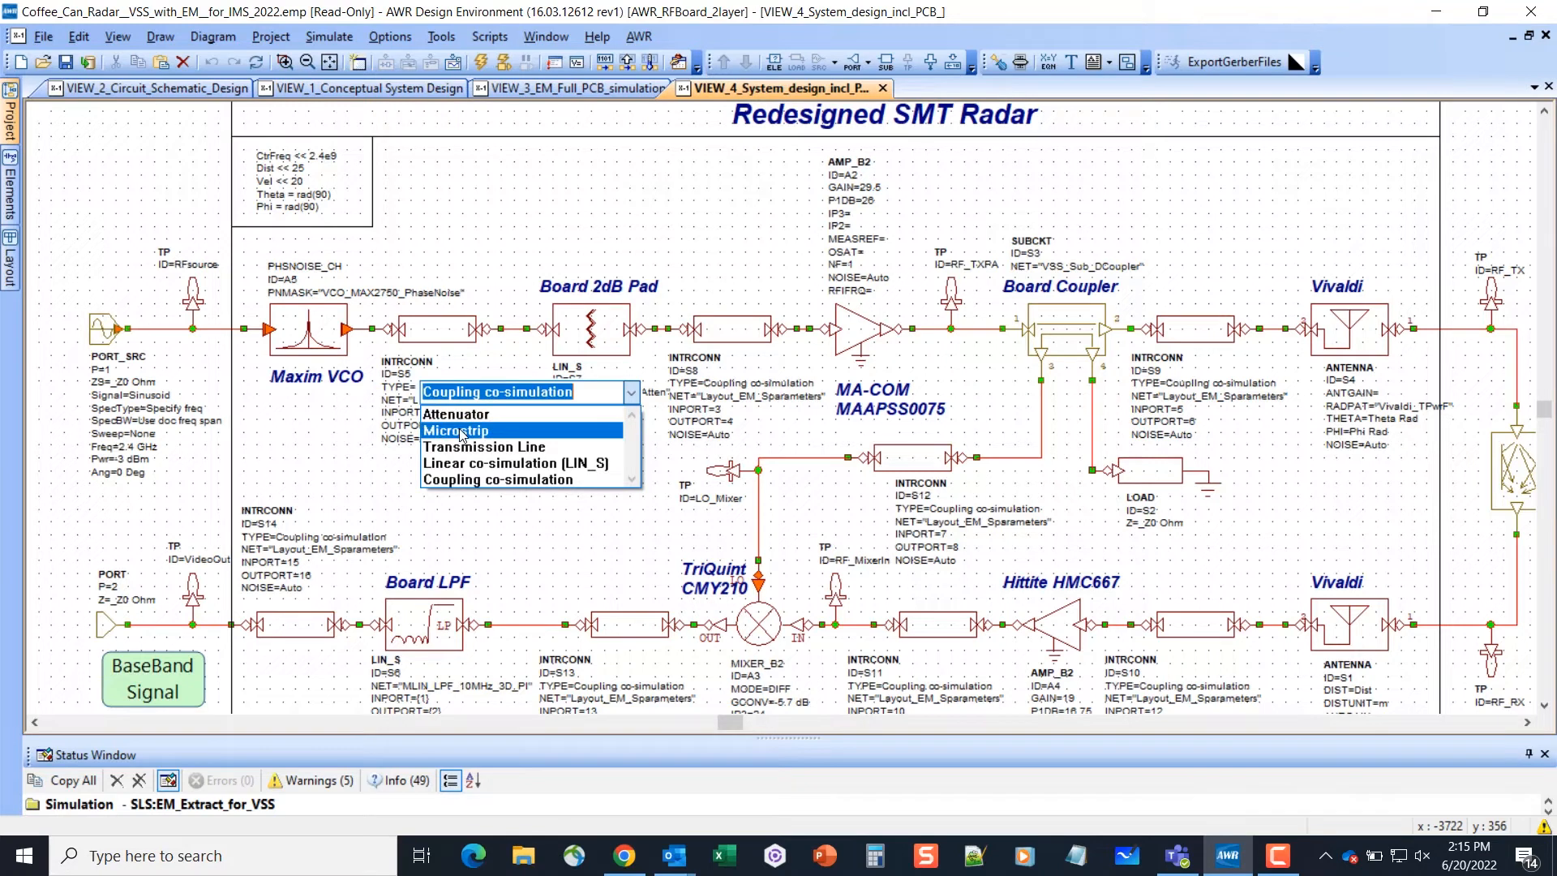
{"action": "mouse_move", "coordinate": [485, 446]}
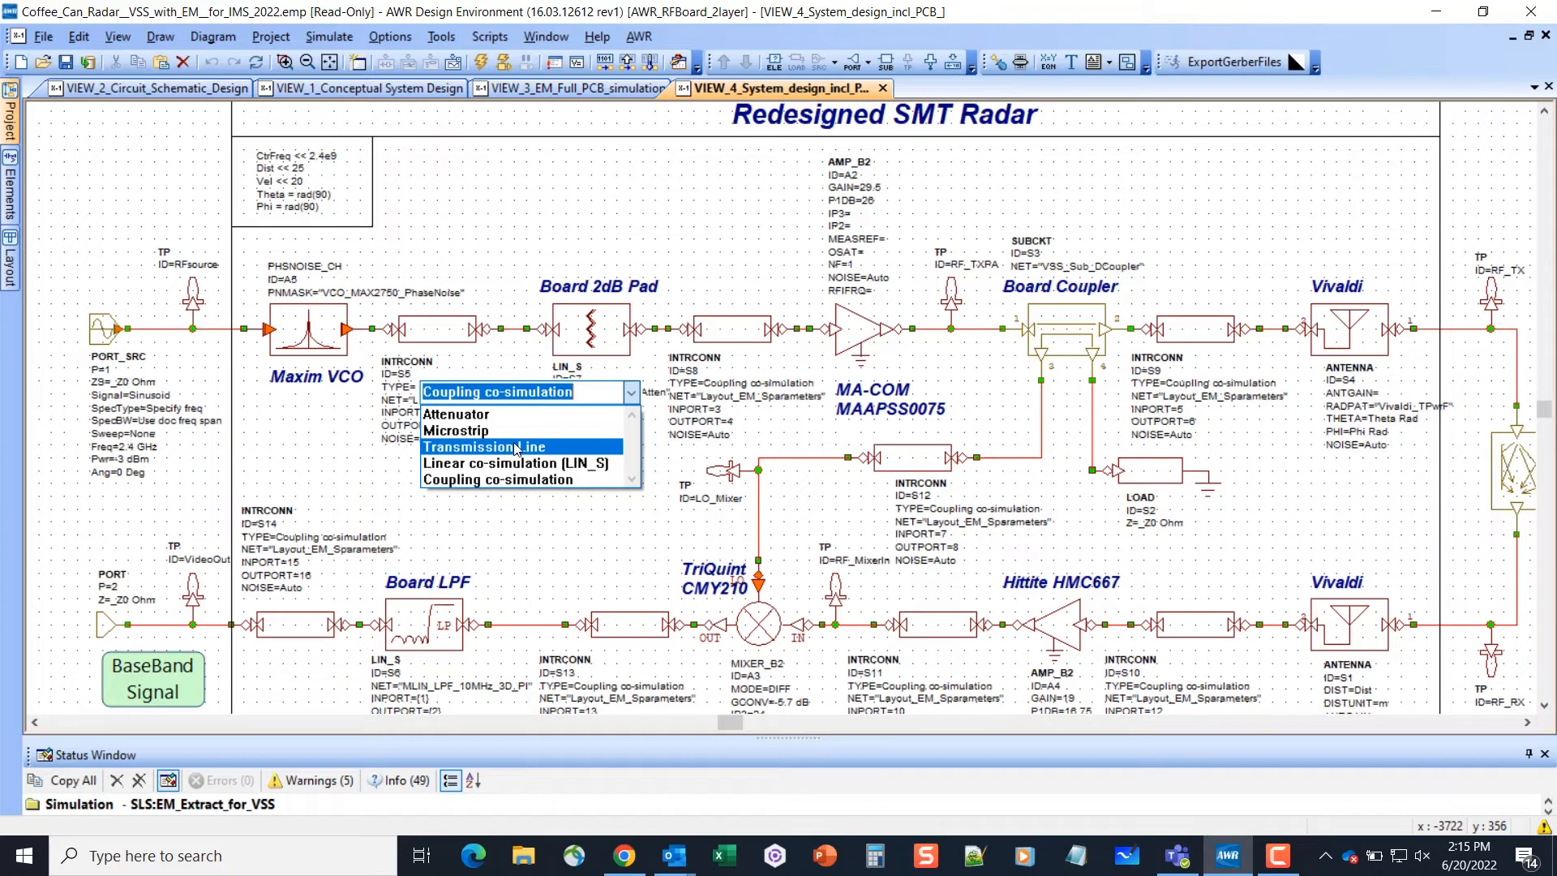
{"action": "mouse_move", "coordinate": [487, 462]}
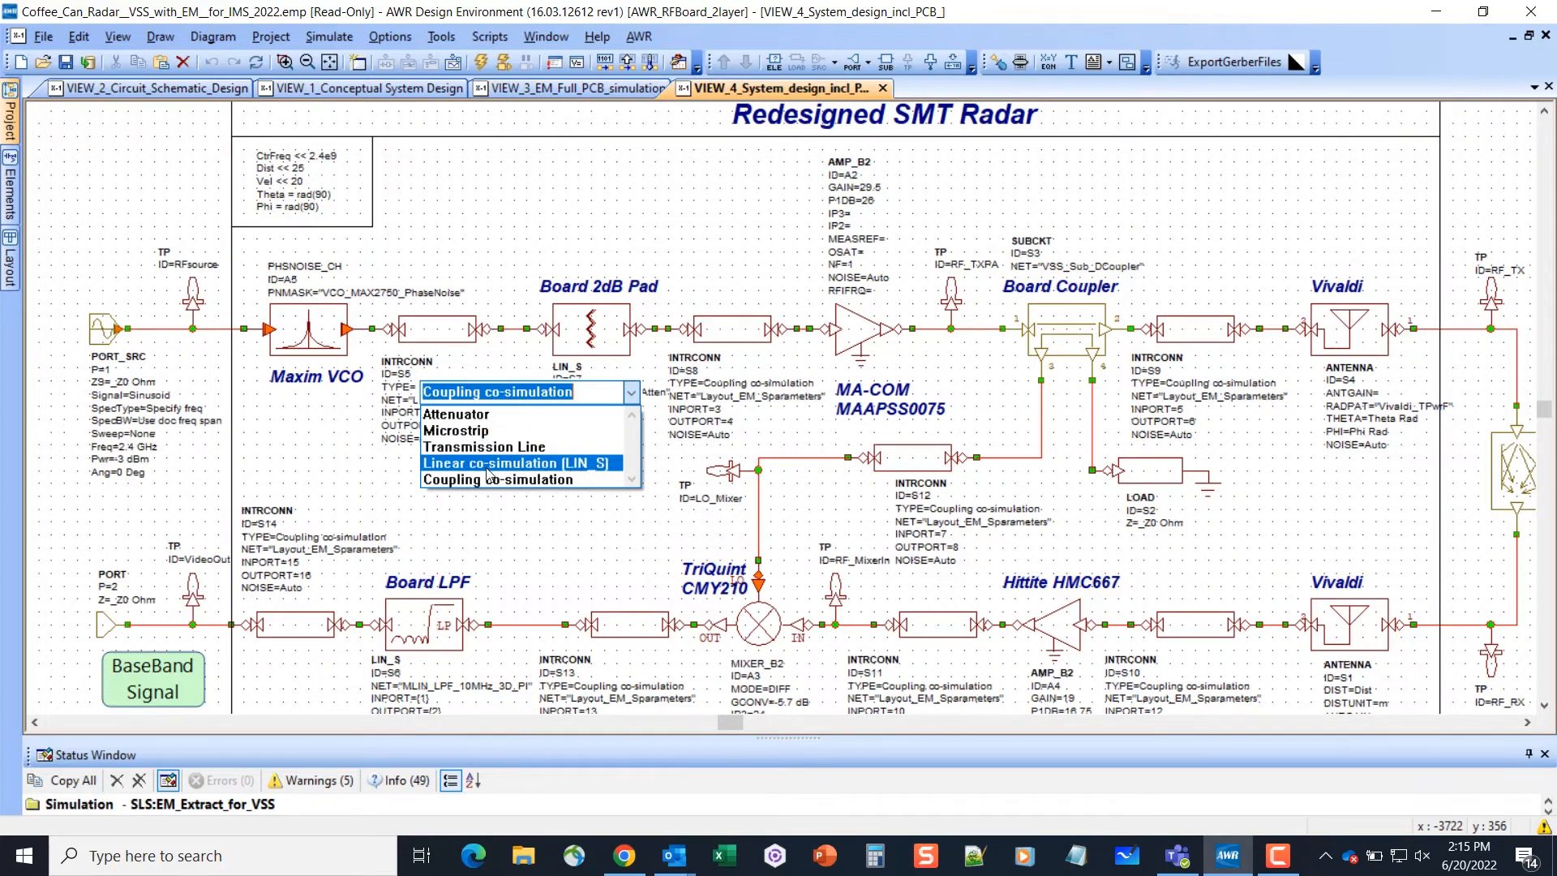
{"action": "mouse_move", "coordinate": [497, 479]}
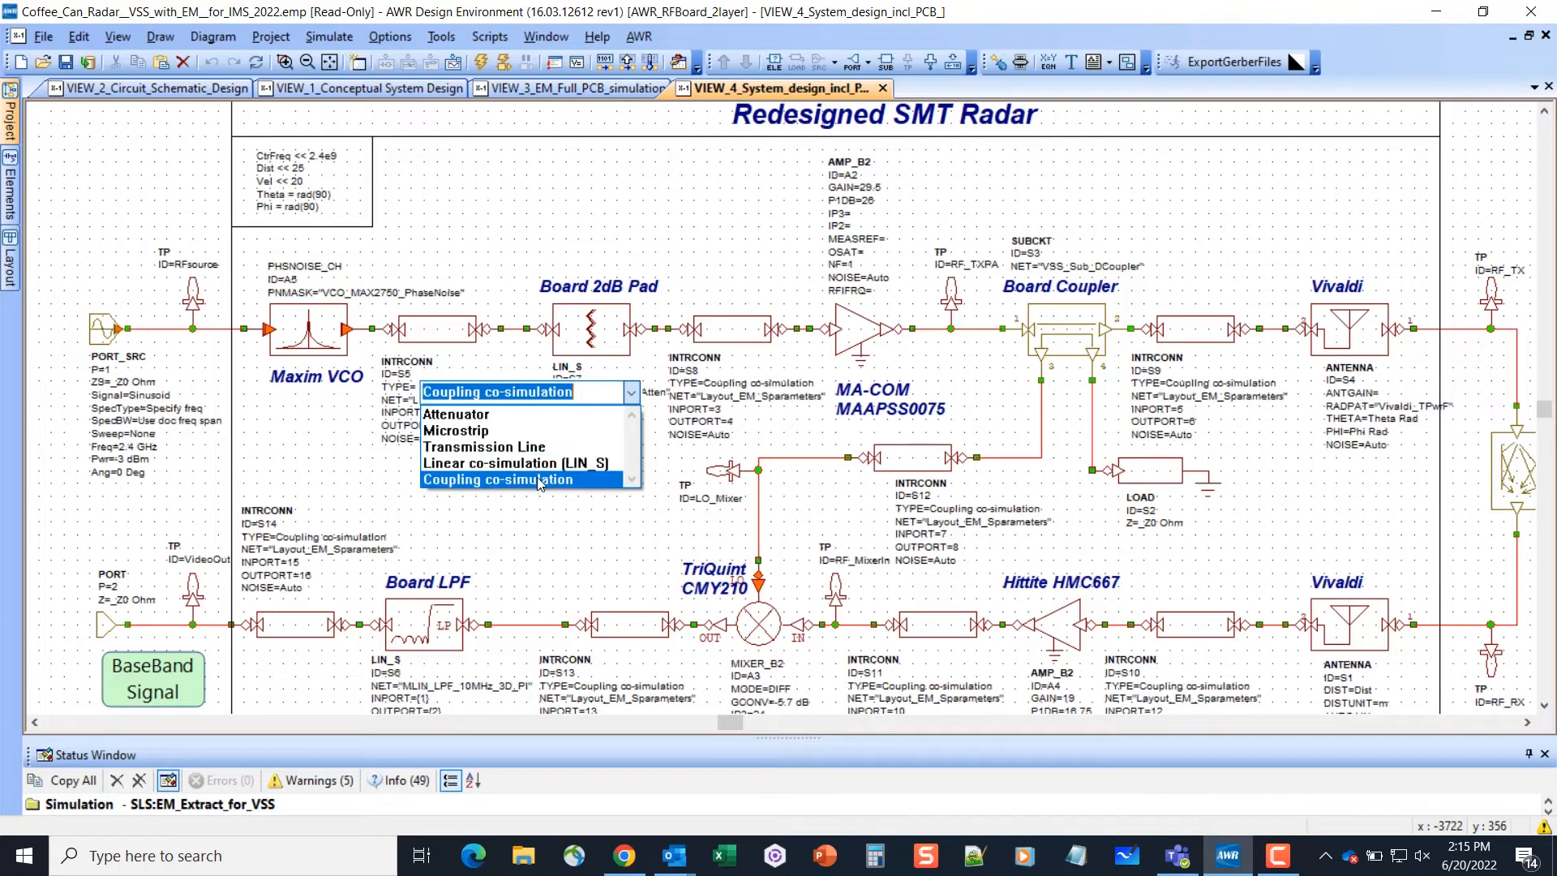
{"action": "mouse_move", "coordinate": [516, 463]}
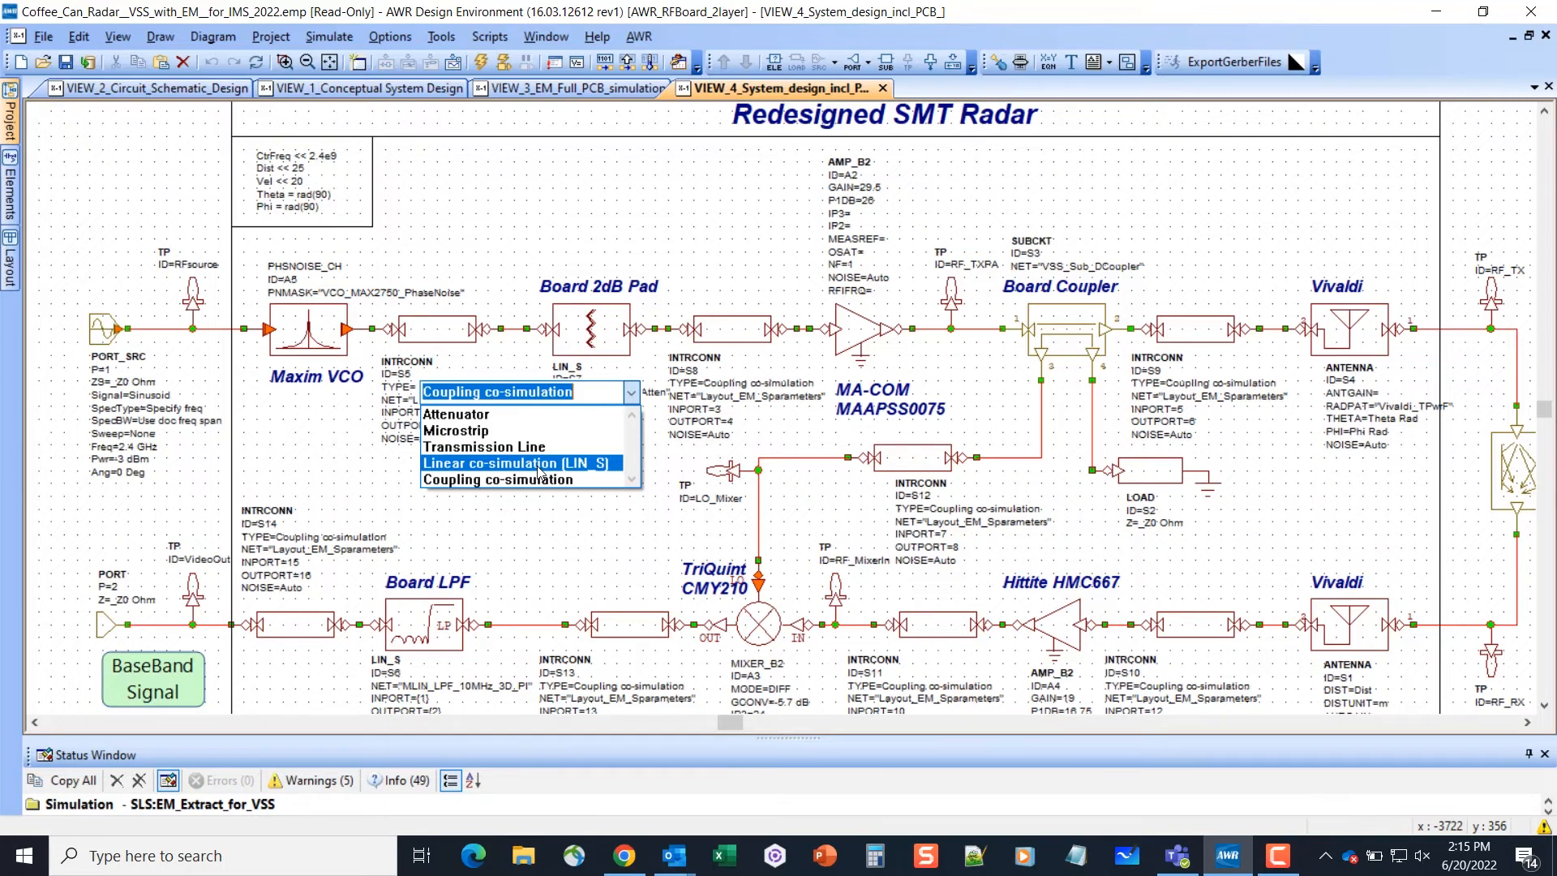
{"action": "mouse_move", "coordinate": [528, 480]}
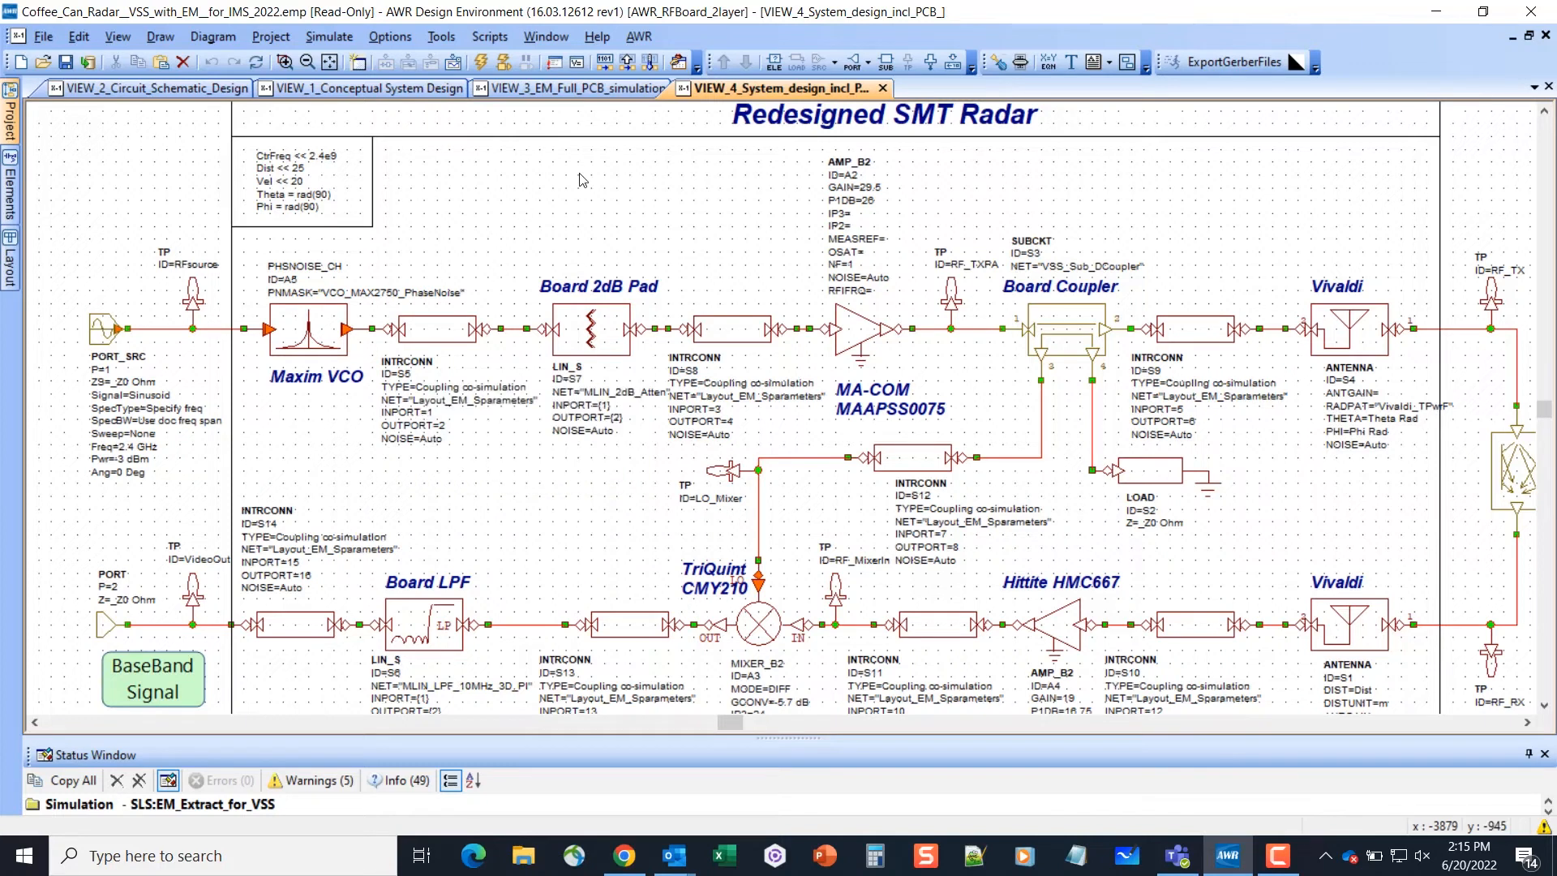
{"action": "mouse_move", "coordinate": [611, 170]}
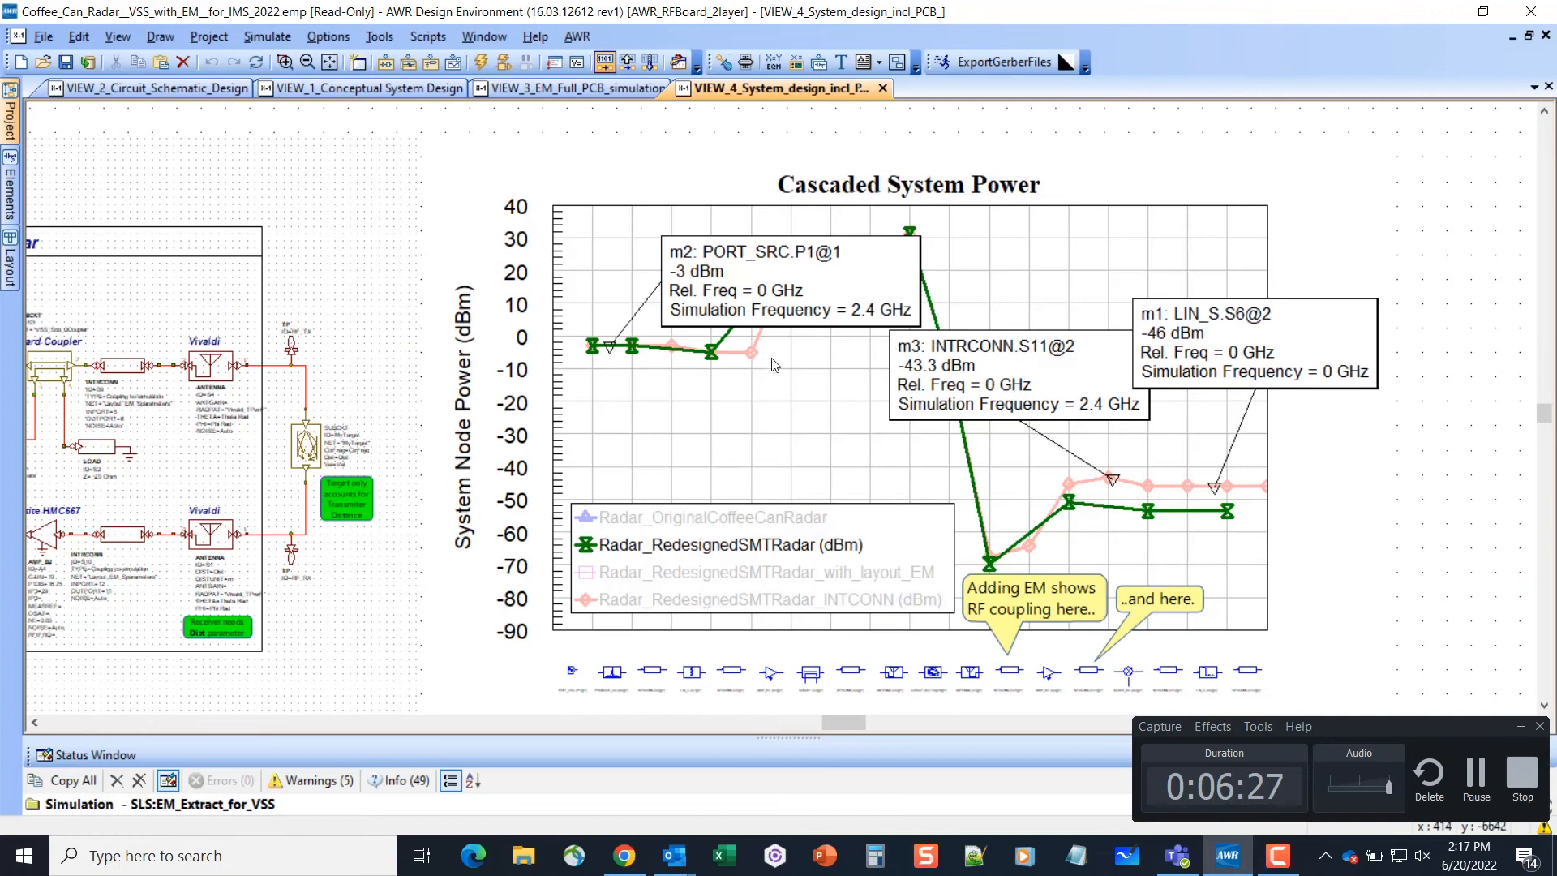
{"action": "mouse_move", "coordinate": [566, 342]}
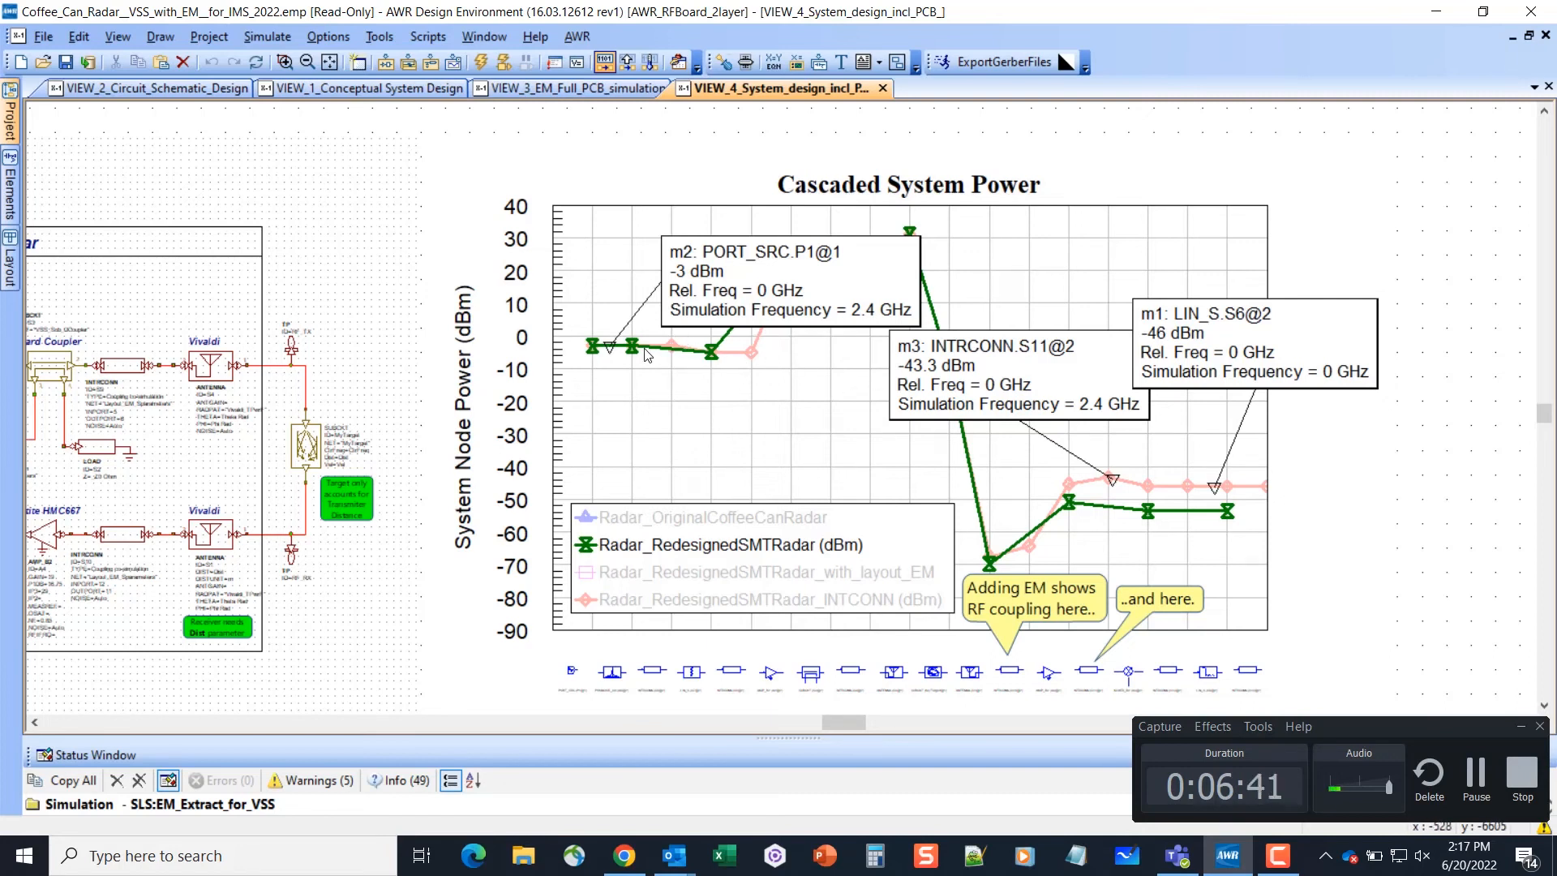
{"action": "mouse_move", "coordinate": [998, 526]}
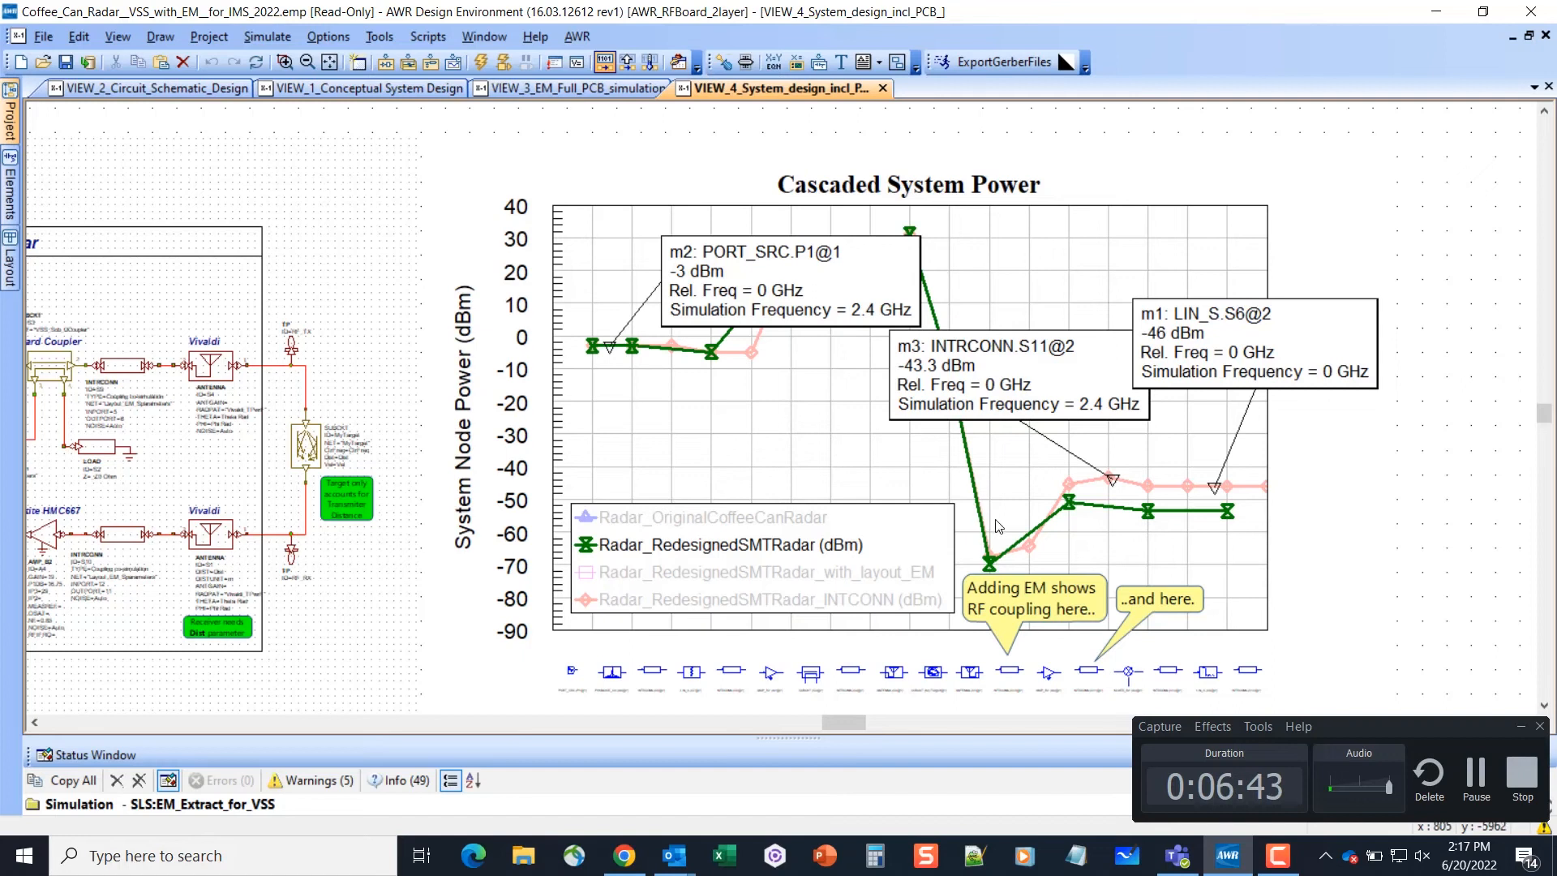
{"action": "mouse_move", "coordinate": [1107, 485]}
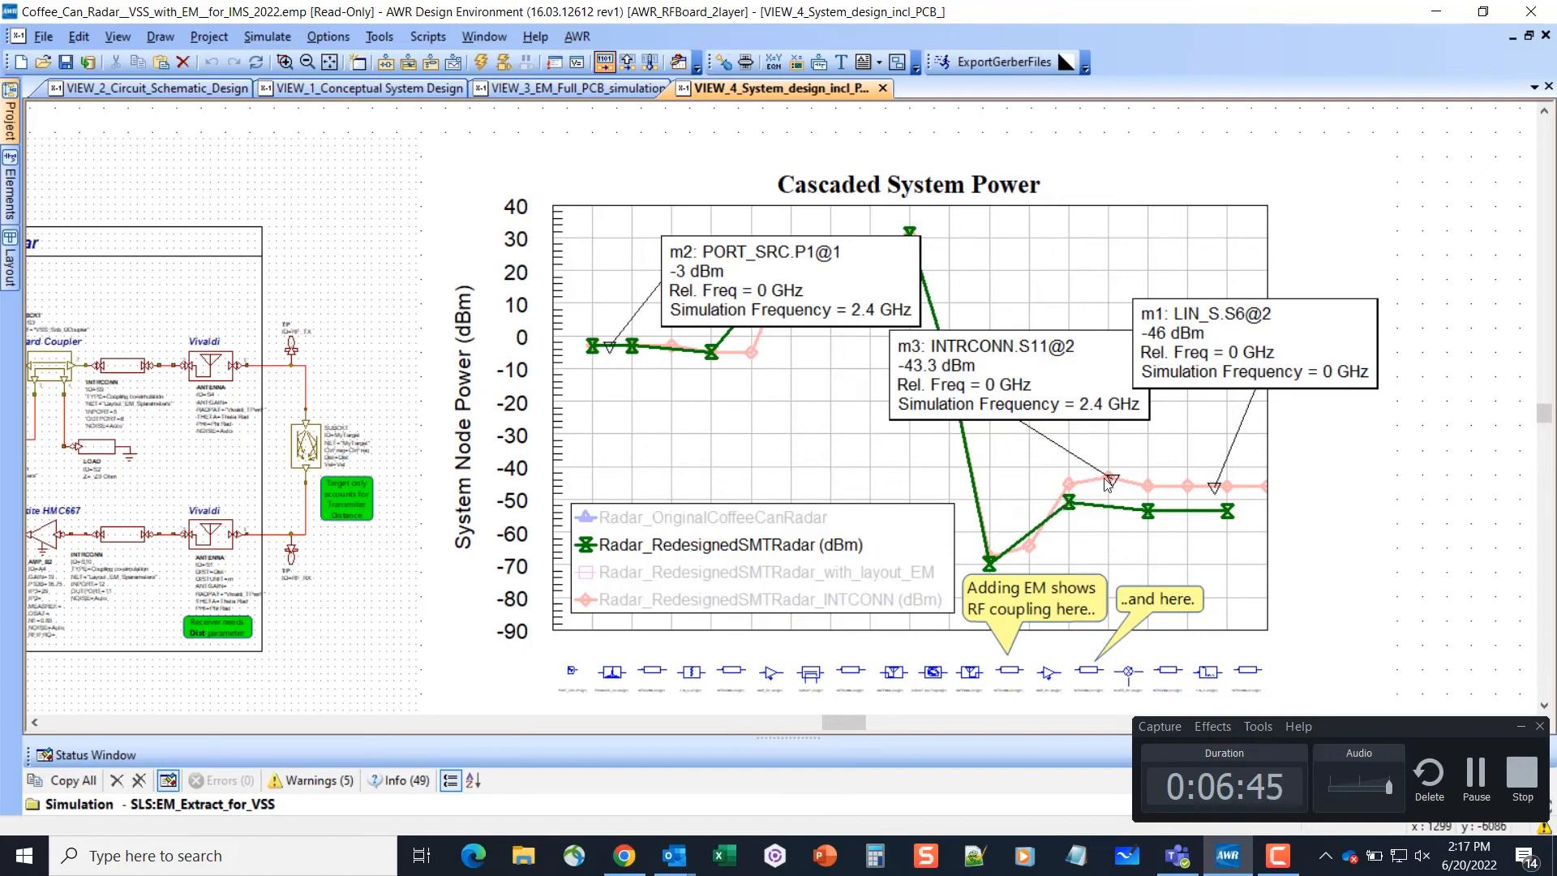
{"action": "mouse_move", "coordinate": [1072, 516]}
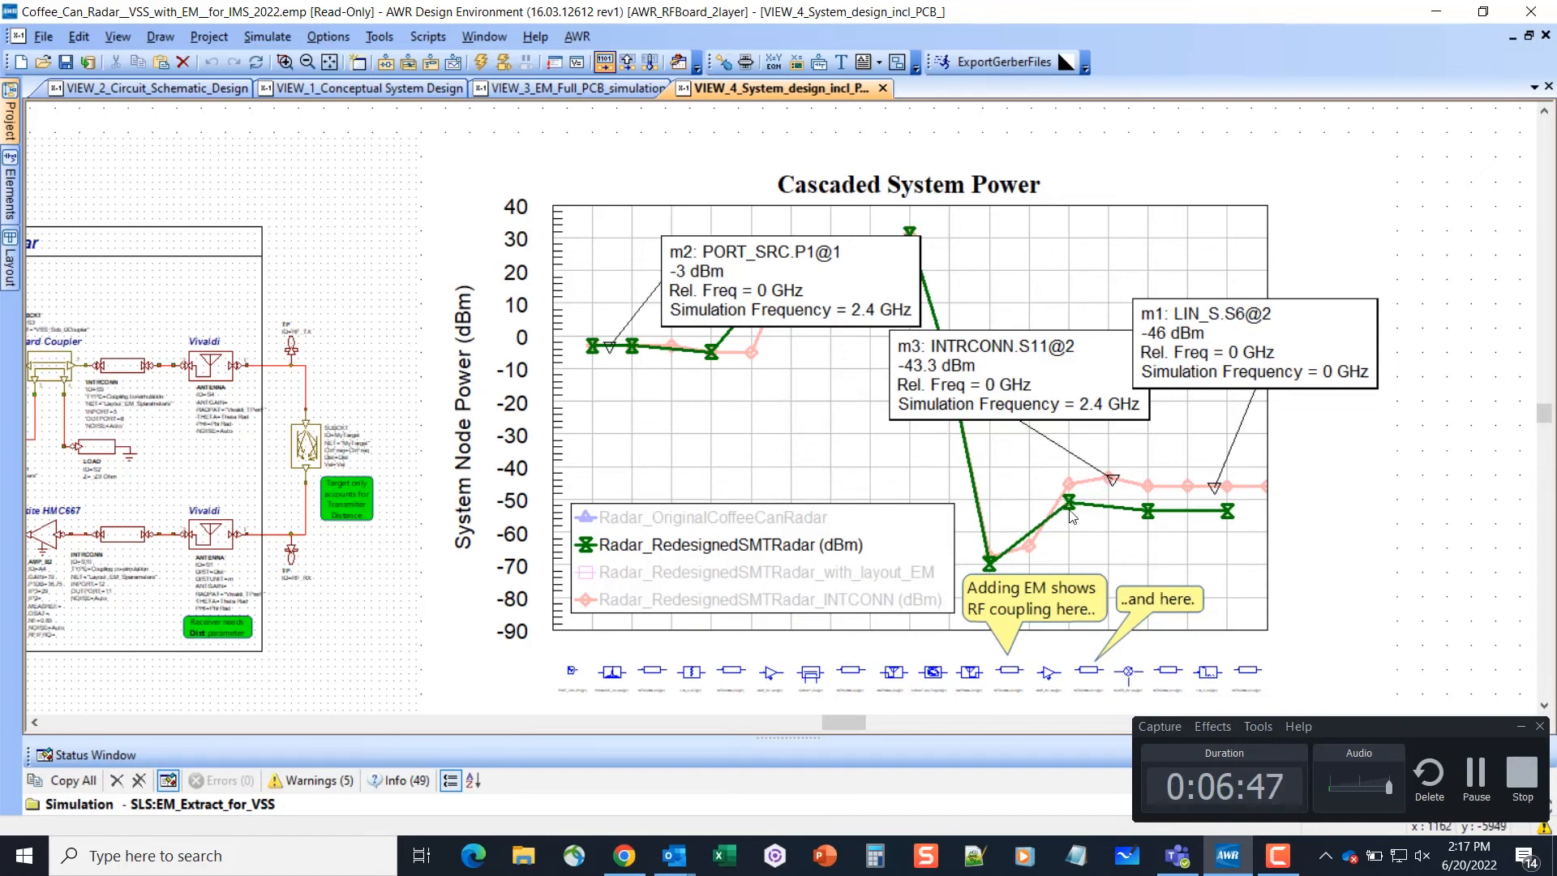
{"action": "mouse_move", "coordinate": [915, 574]}
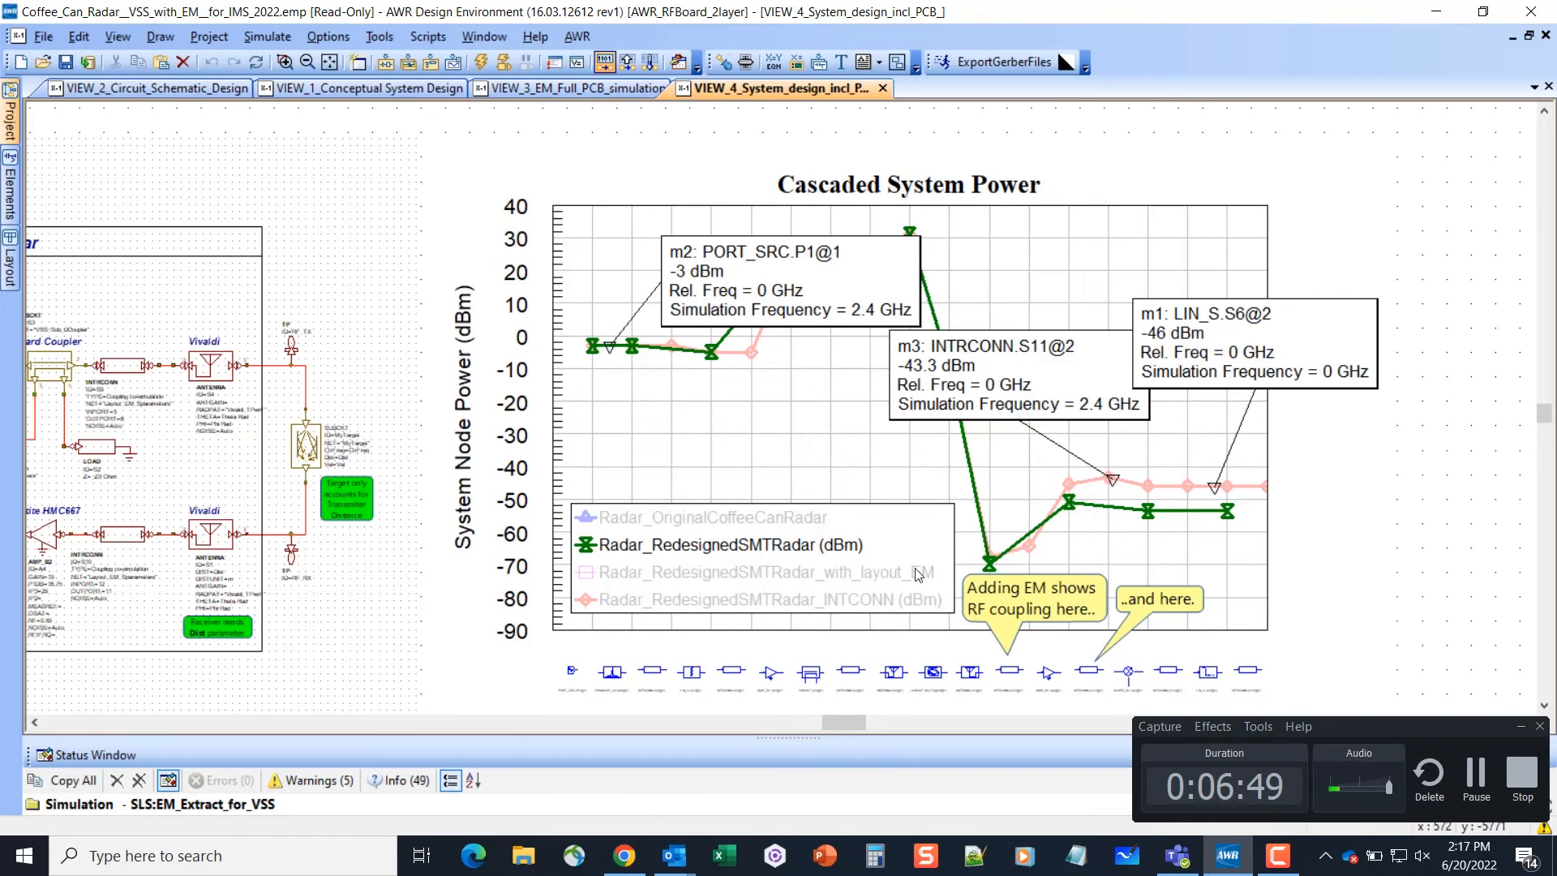
{"action": "mouse_move", "coordinate": [1011, 616]}
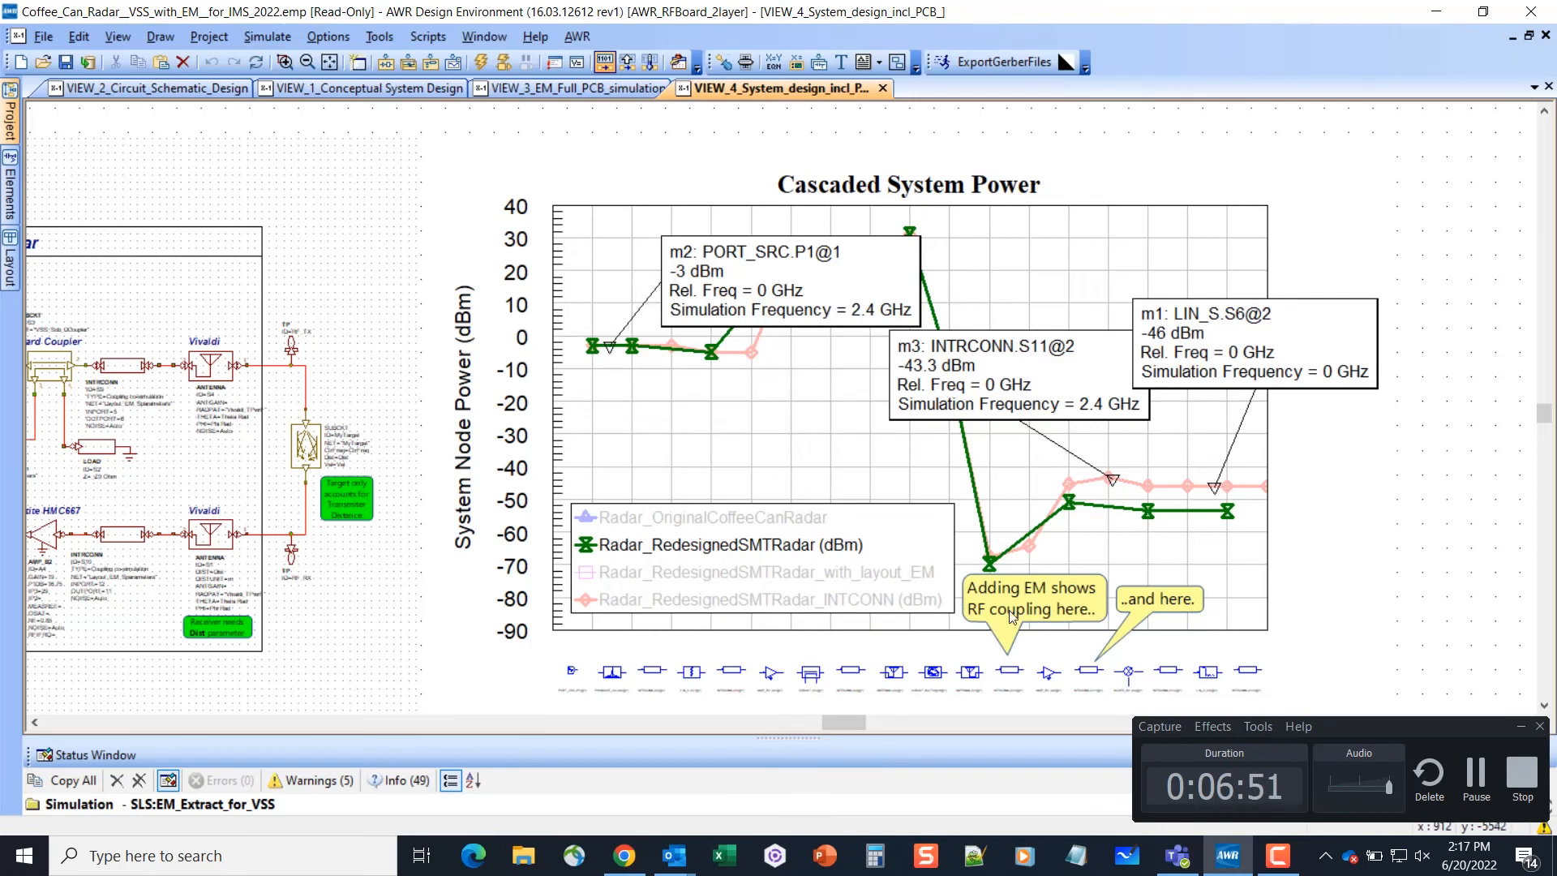
{"action": "mouse_move", "coordinate": [1025, 667]}
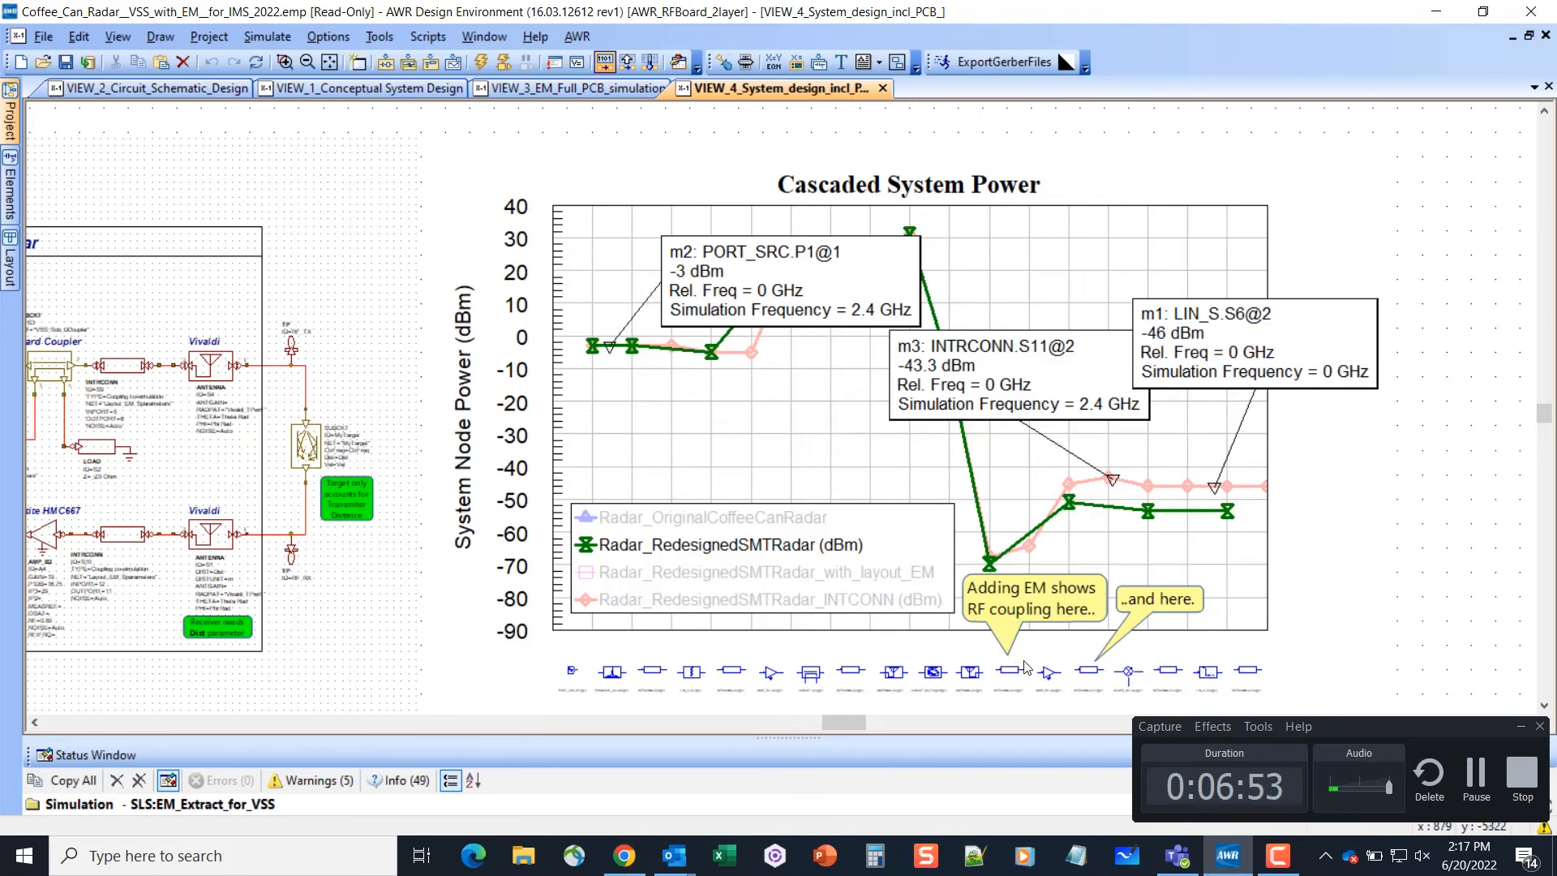
{"action": "mouse_move", "coordinate": [983, 555]}
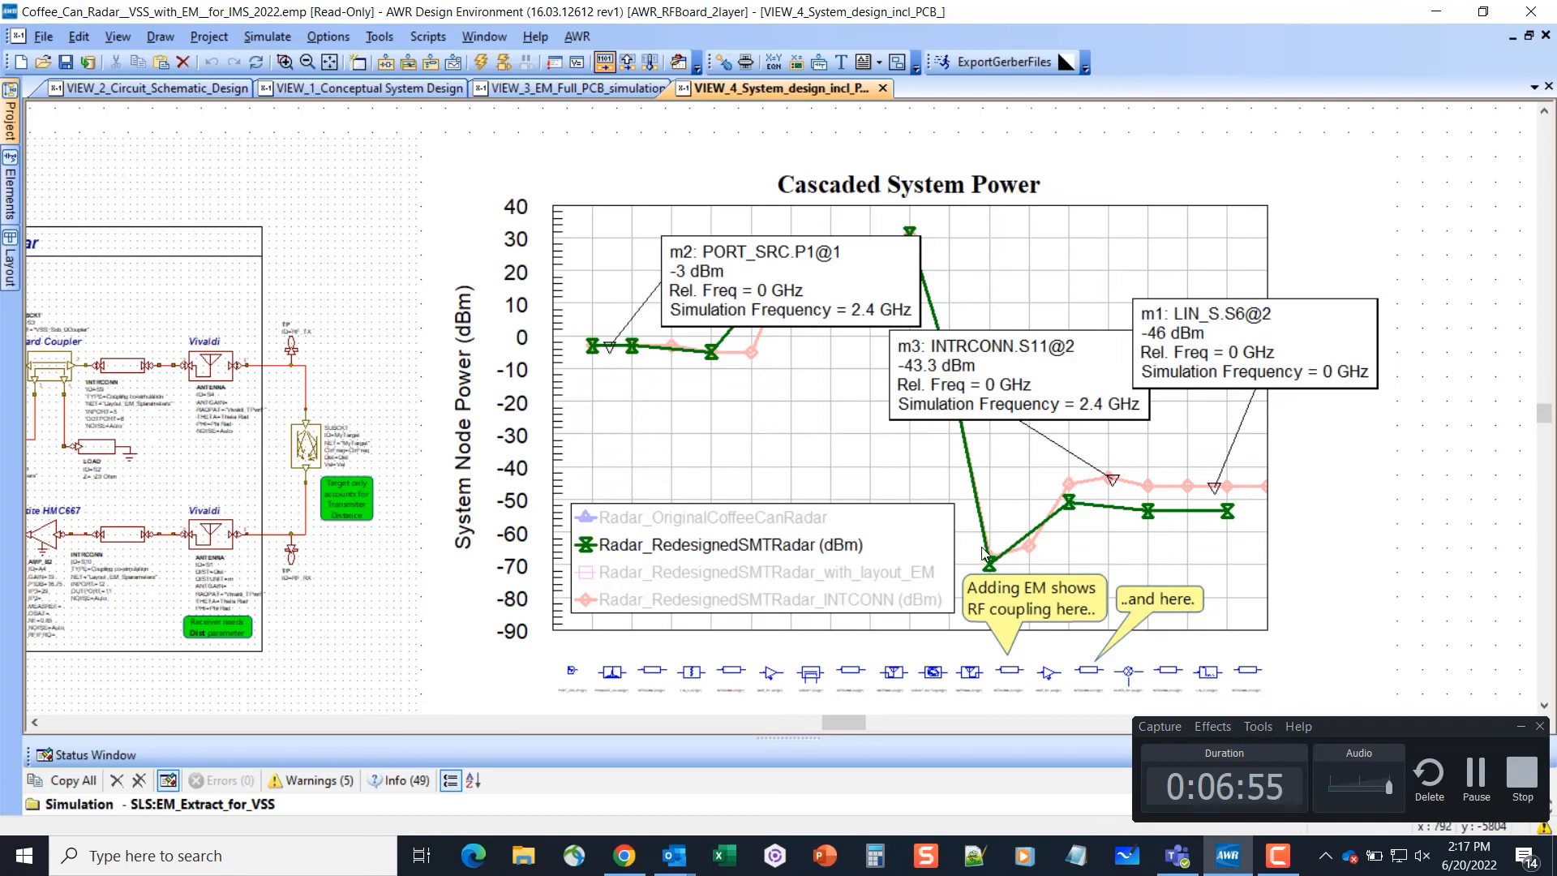
{"action": "mouse_move", "coordinate": [1195, 483]}
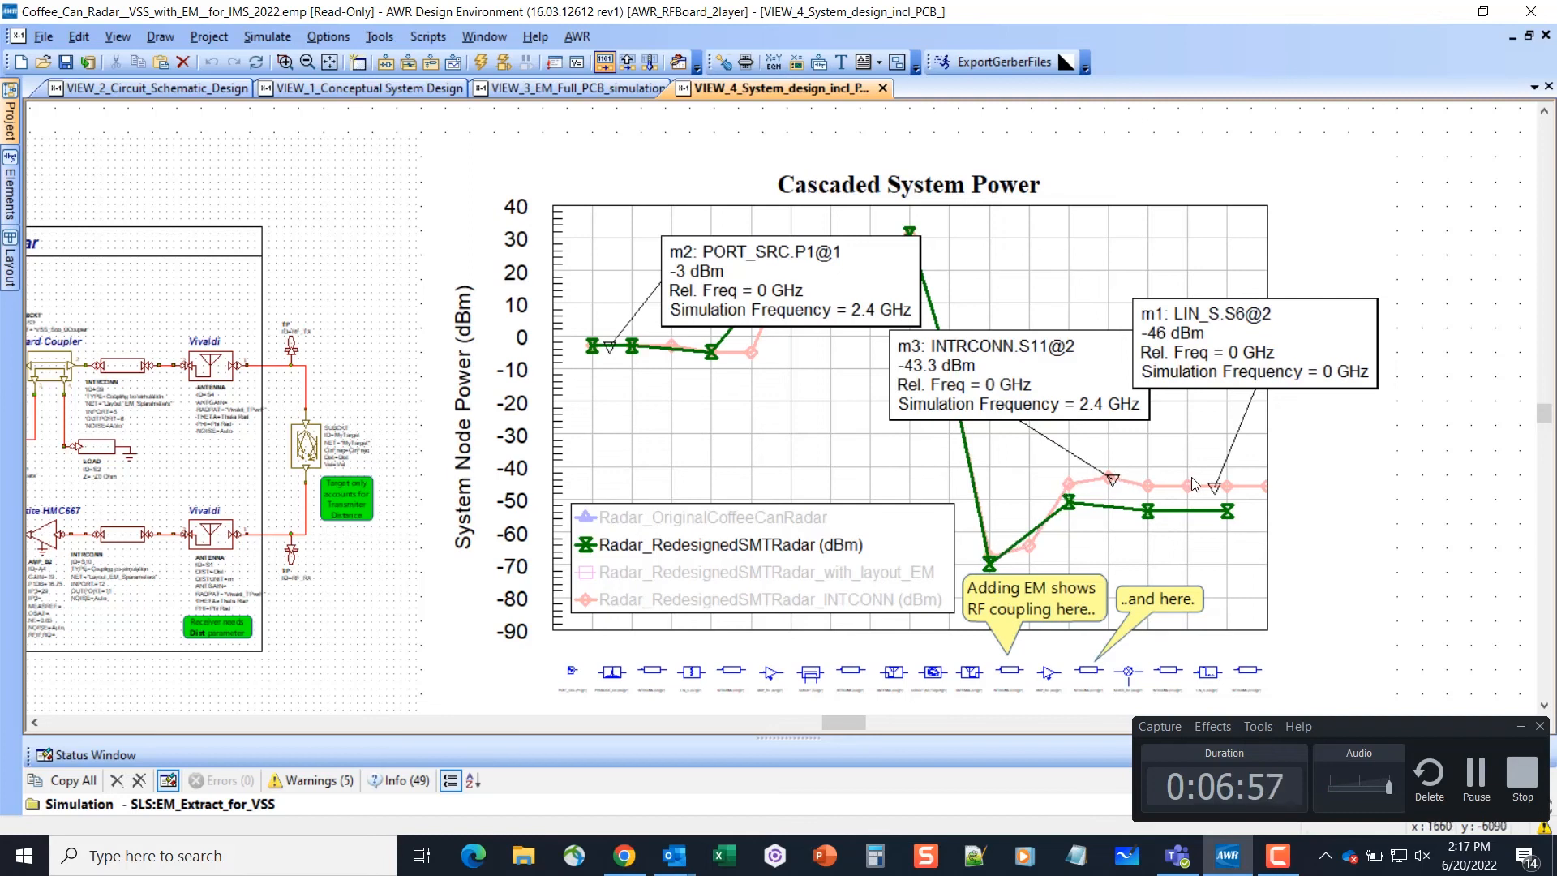